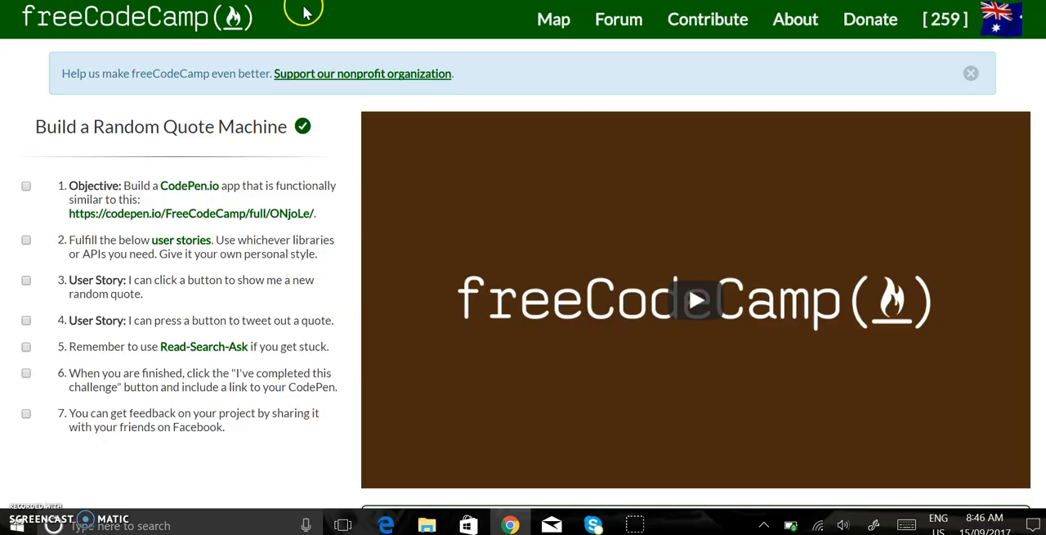
{"action": "mouse_move", "coordinate": [82, 150]}
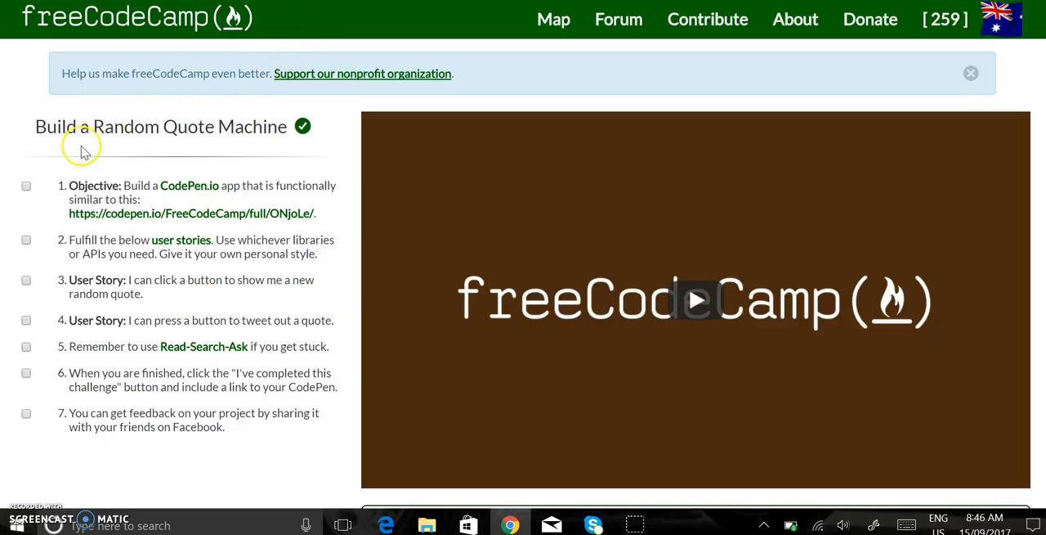
{"action": "mouse_move", "coordinate": [128, 180]}
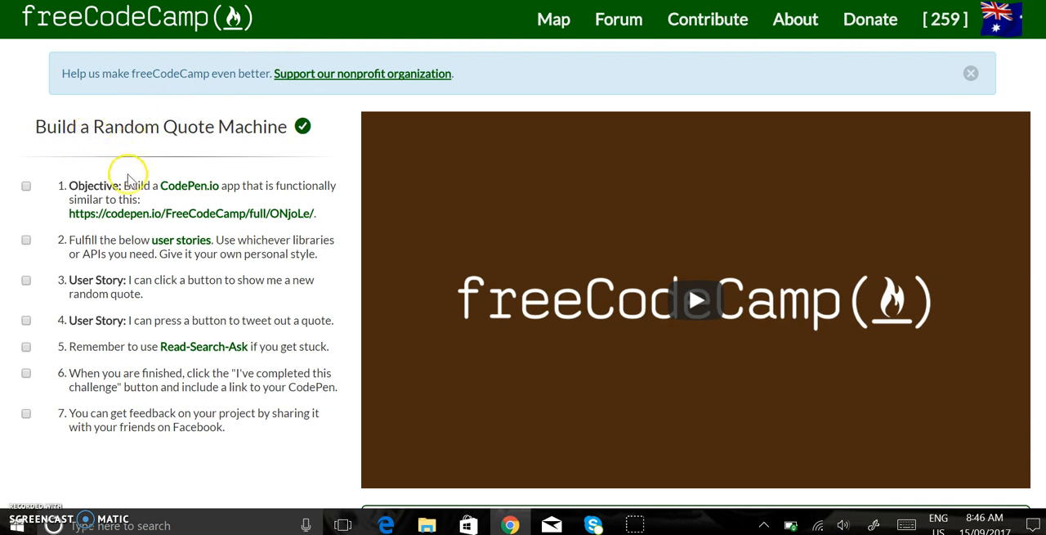
{"action": "mouse_move", "coordinate": [148, 211]}
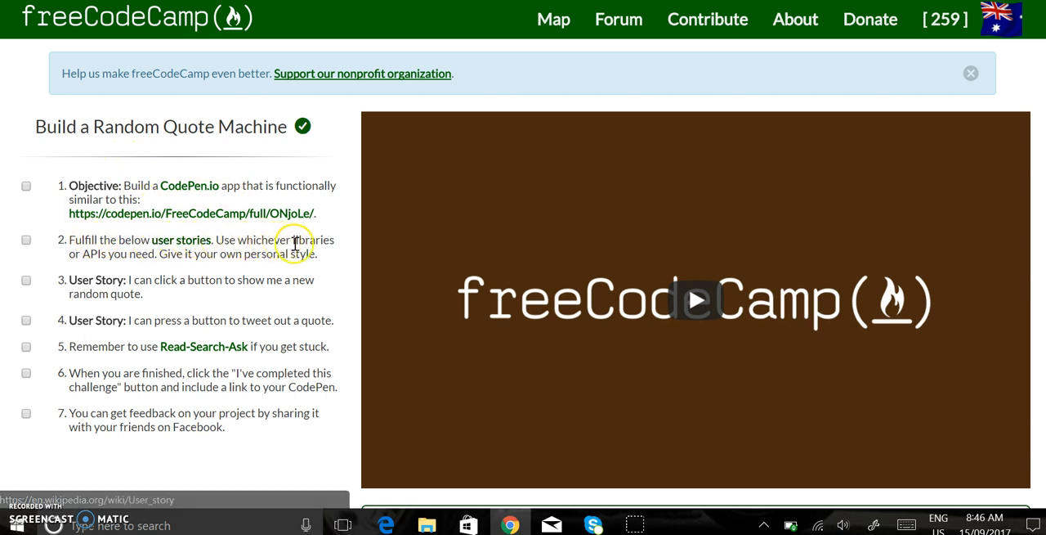
{"action": "mouse_move", "coordinate": [127, 265]}
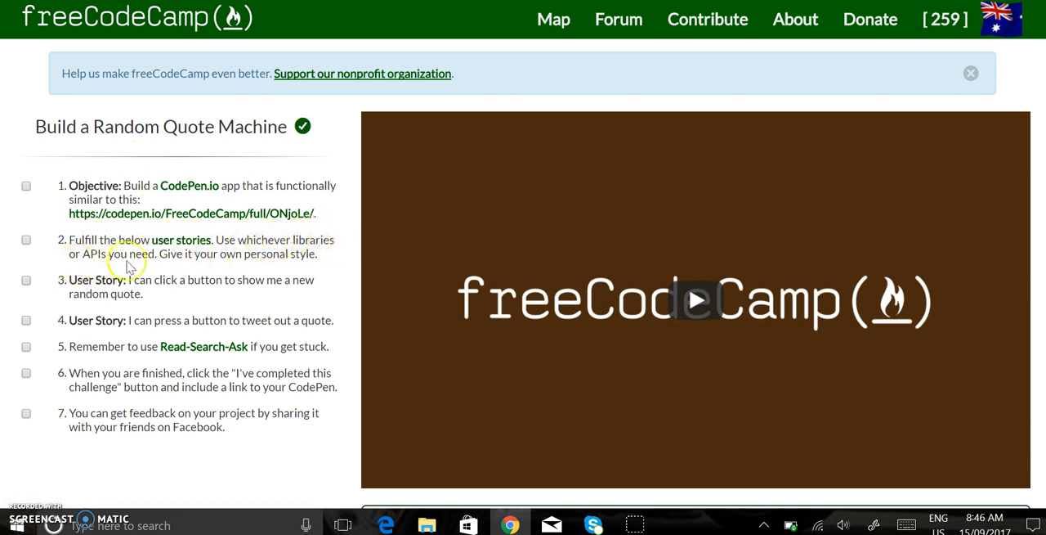
{"action": "mouse_move", "coordinate": [62, 287]}
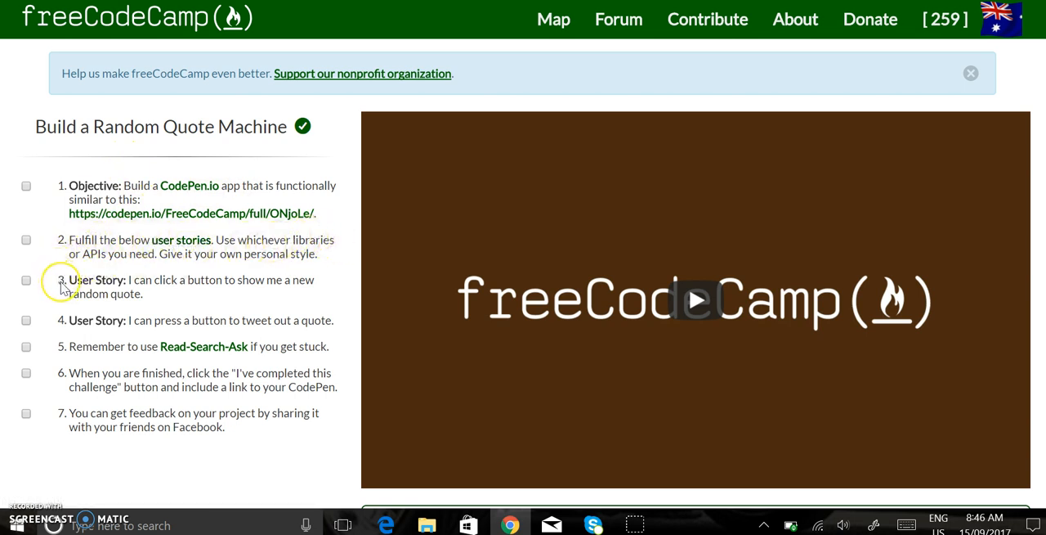
{"action": "mouse_move", "coordinate": [114, 288]}
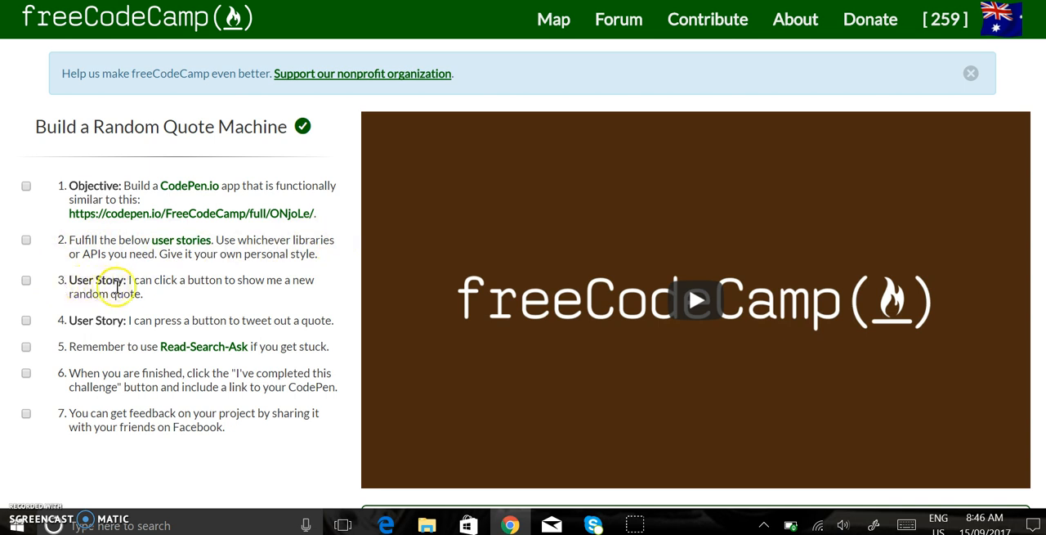
{"action": "mouse_move", "coordinate": [170, 297]}
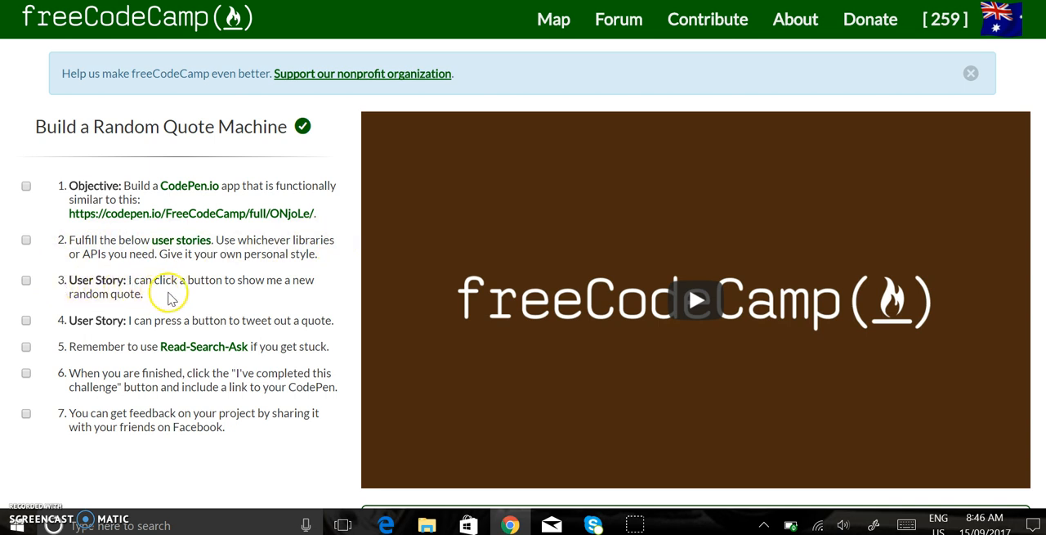
{"action": "mouse_move", "coordinate": [155, 324]}
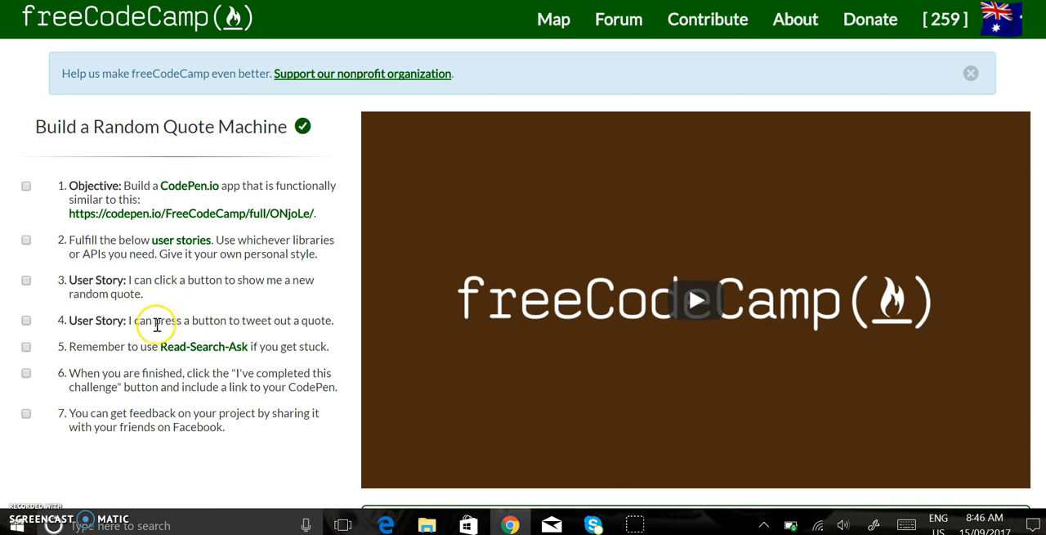
{"action": "mouse_move", "coordinate": [189, 340]}
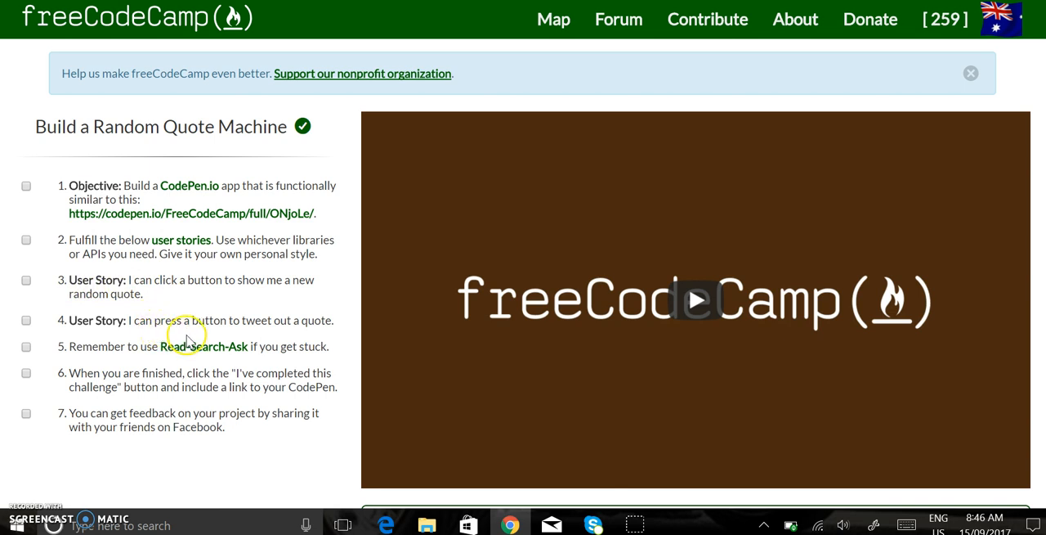
{"action": "mouse_move", "coordinate": [215, 173]}
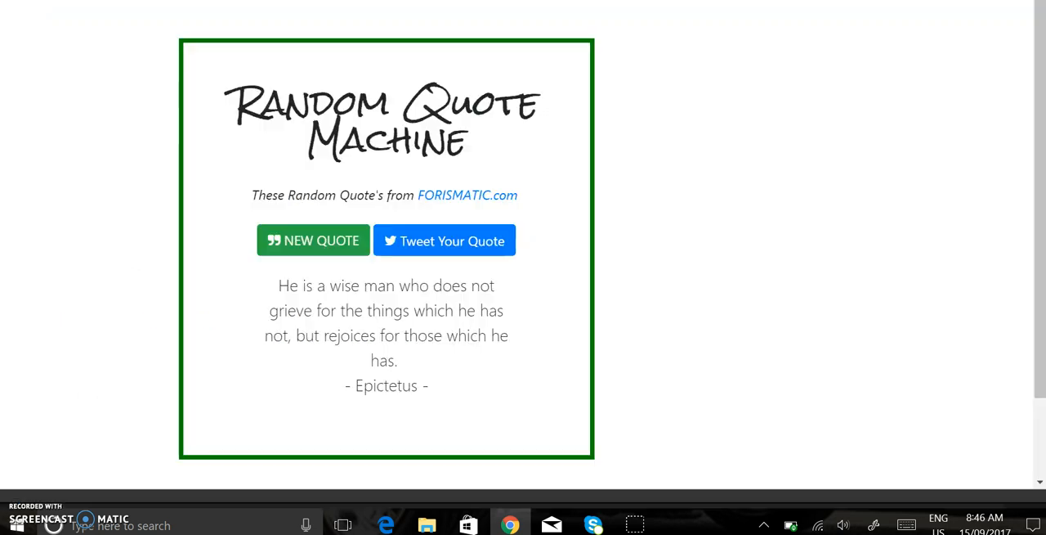
{"action": "mouse_move", "coordinate": [618, 140]}
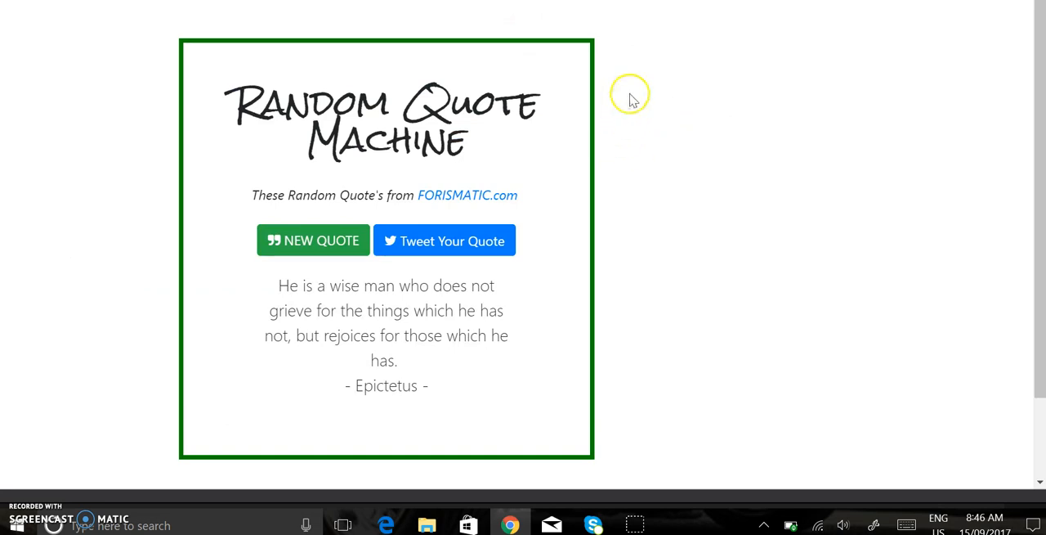
{"action": "mouse_move", "coordinate": [605, 51]}
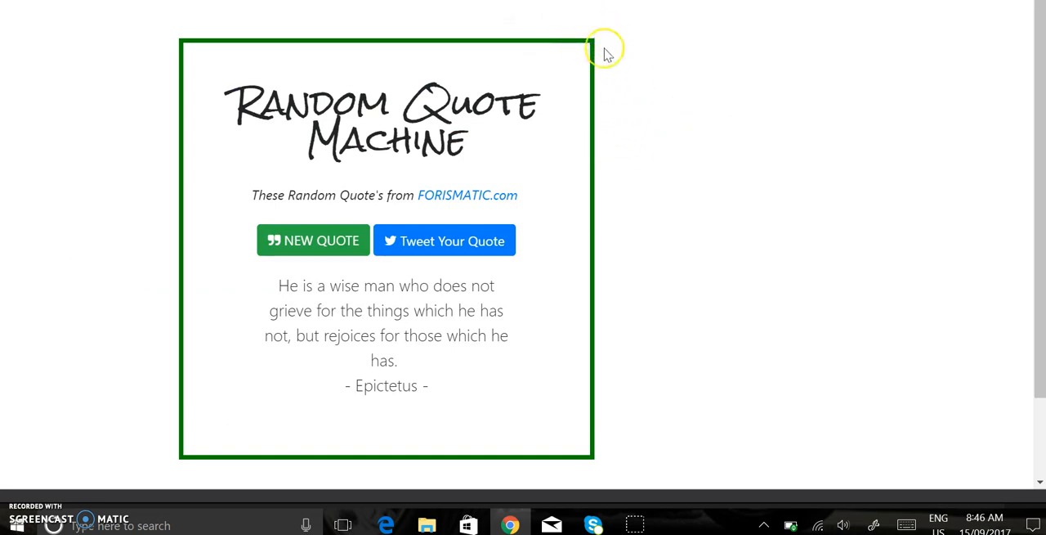
{"action": "mouse_move", "coordinate": [569, 188]}
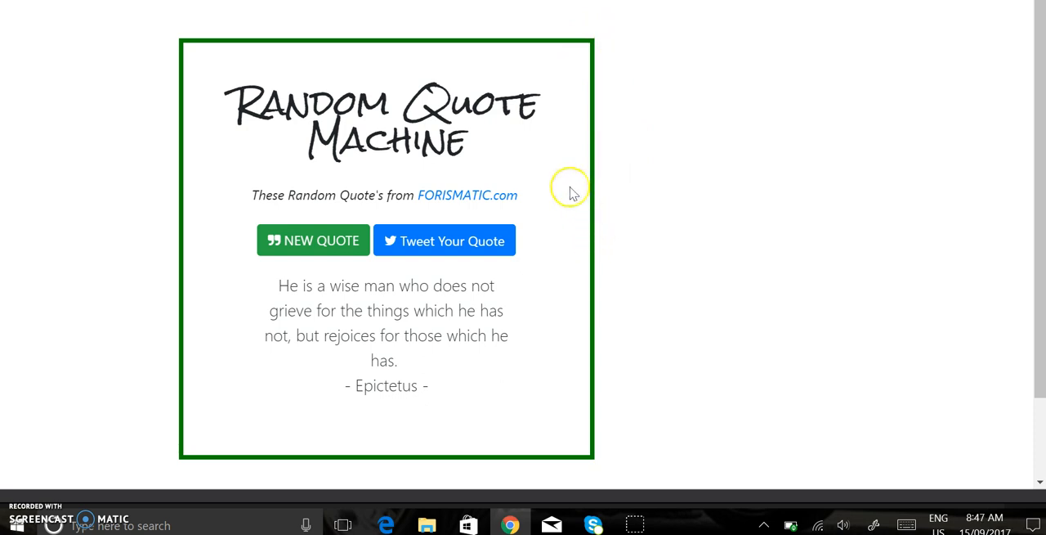
{"action": "mouse_move", "coordinate": [249, 242]}
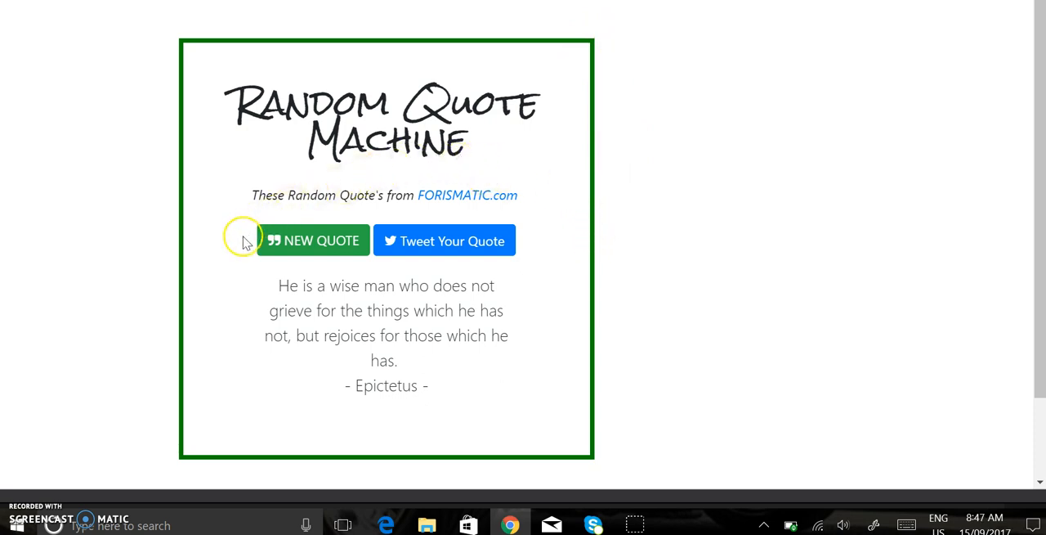
{"action": "mouse_move", "coordinate": [270, 246]}
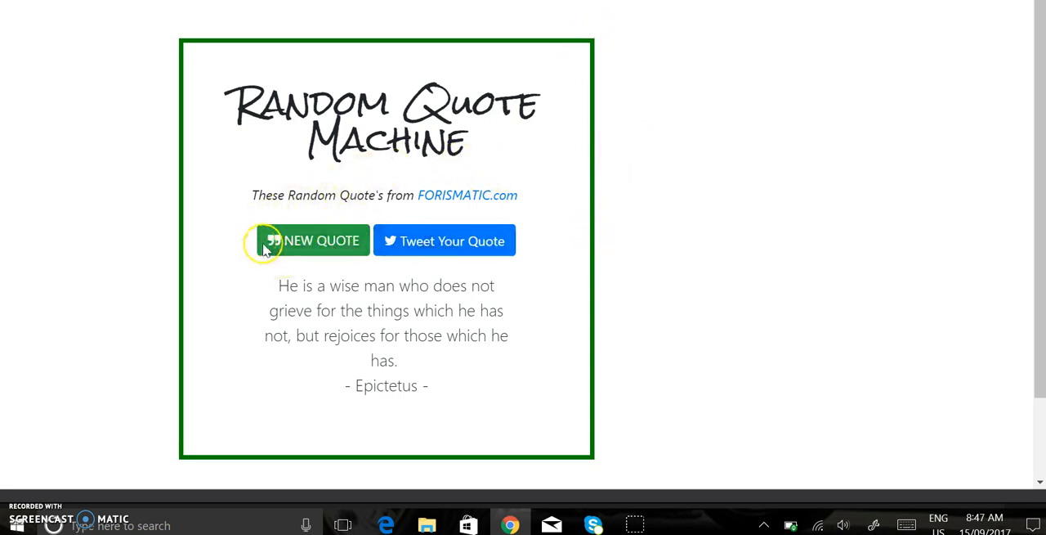
{"action": "mouse_move", "coordinate": [314, 228]}
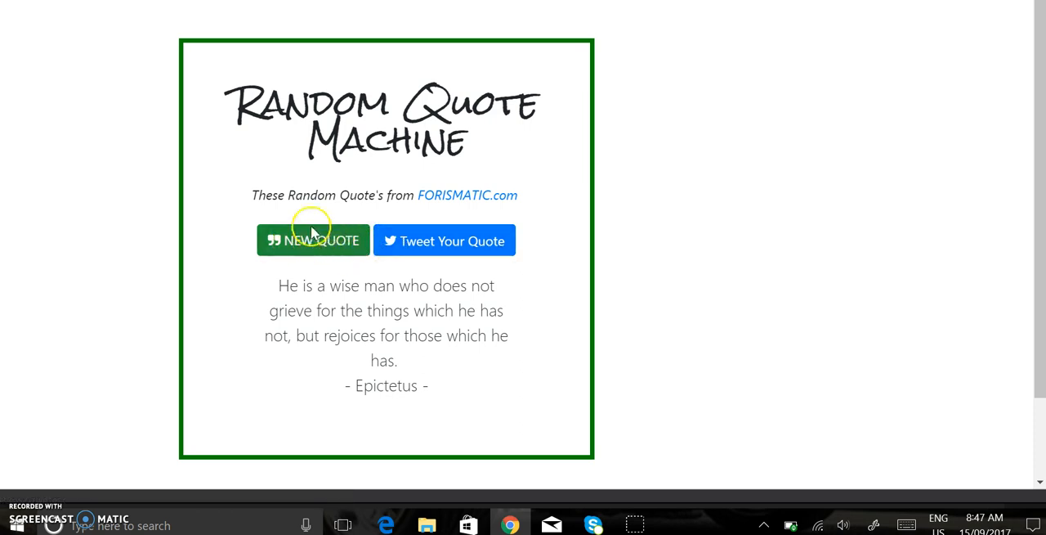
{"action": "mouse_move", "coordinate": [445, 240]}
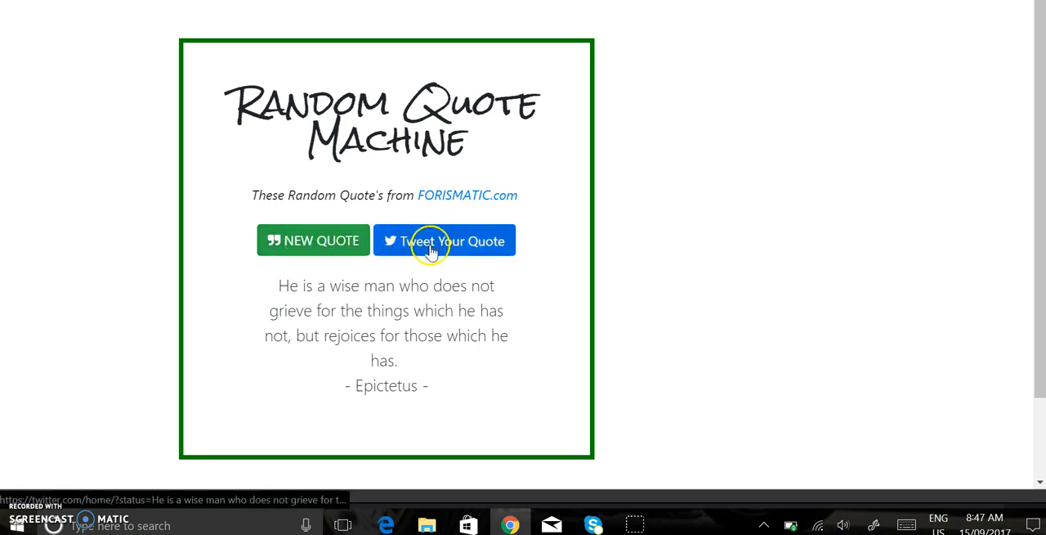
{"action": "mouse_move", "coordinate": [392, 79]}
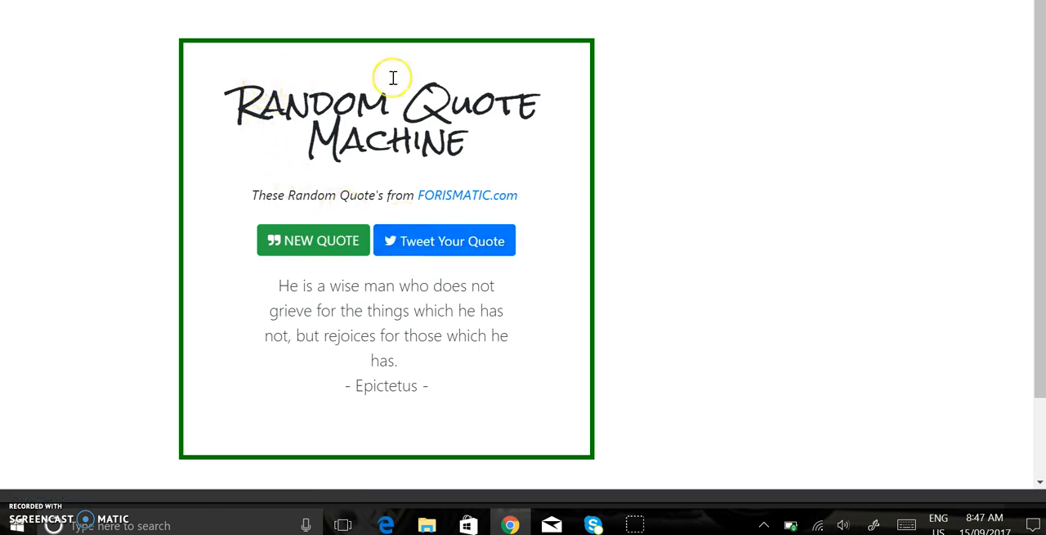
{"action": "mouse_move", "coordinate": [484, 129]}
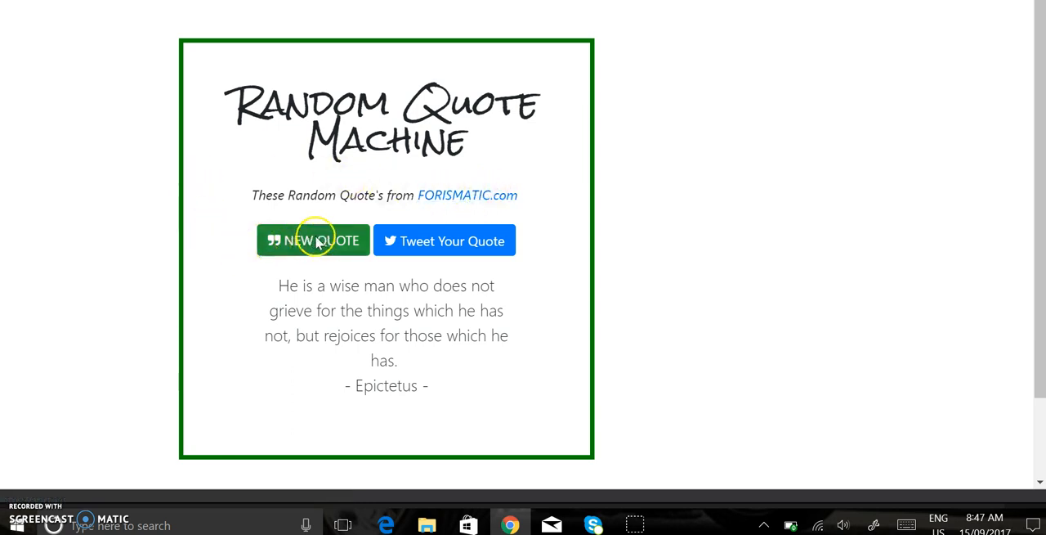
- Load new random quotes repeatedly with the New Quote button until a John Lennon quote shows
{"action": "left_click", "coordinate": [314, 241]}
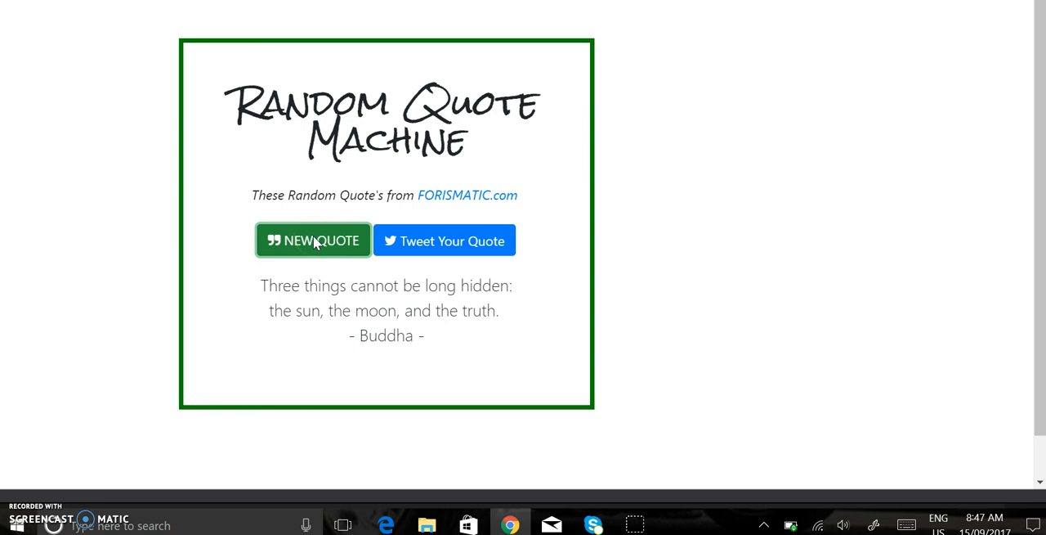
{"action": "left_click", "coordinate": [312, 241]}
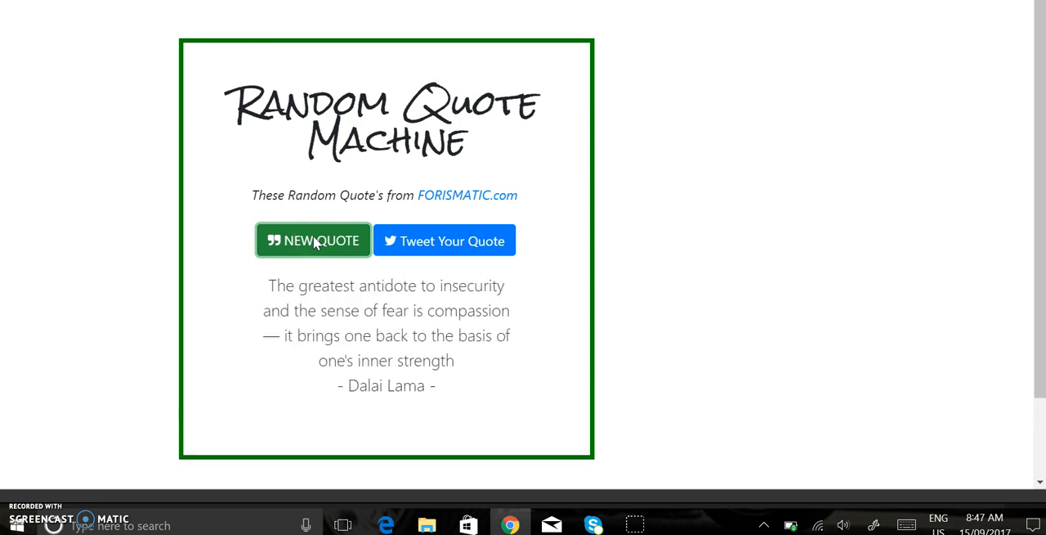
{"action": "left_click", "coordinate": [312, 241]}
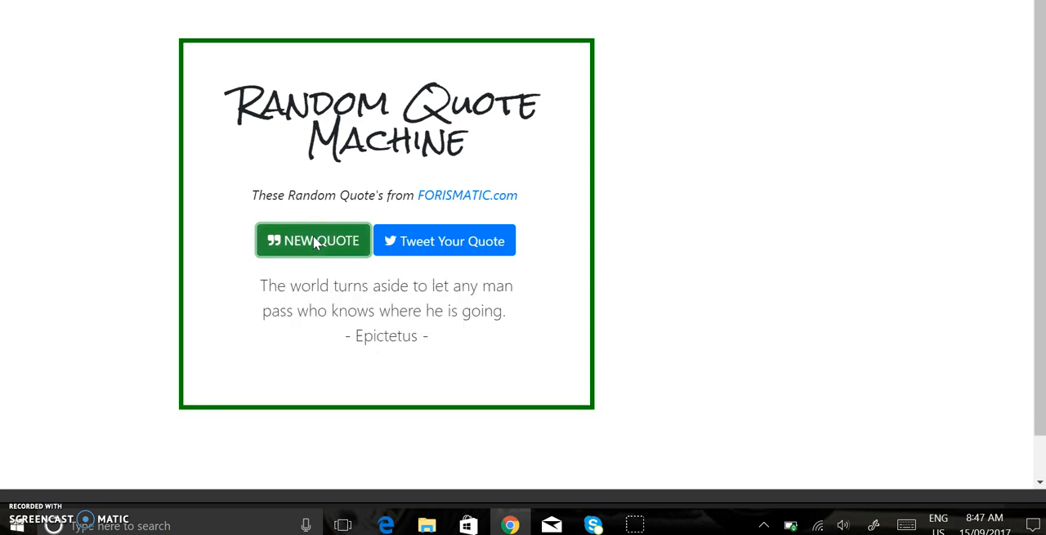
{"action": "left_click", "coordinate": [312, 241]}
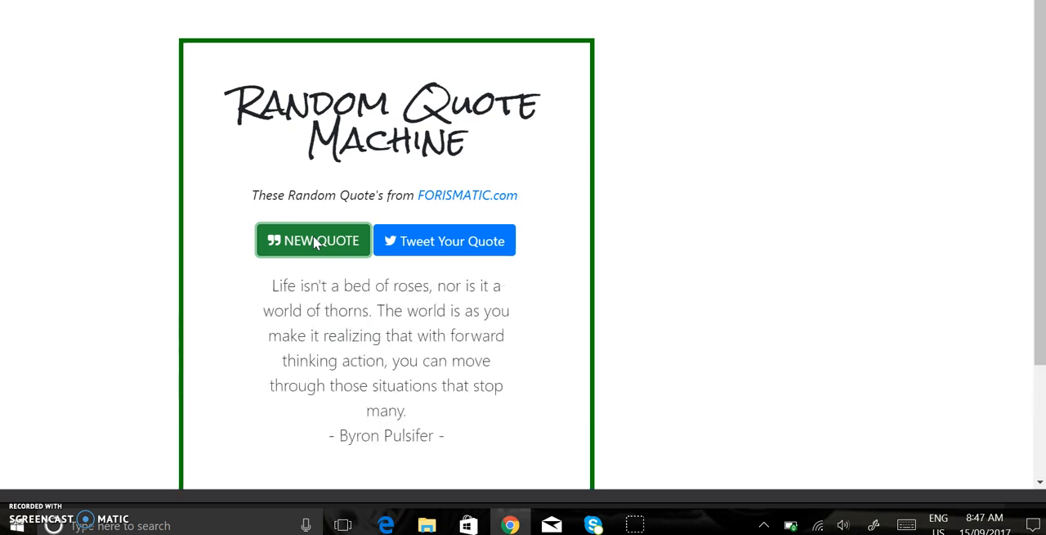
{"action": "left_click", "coordinate": [312, 239]}
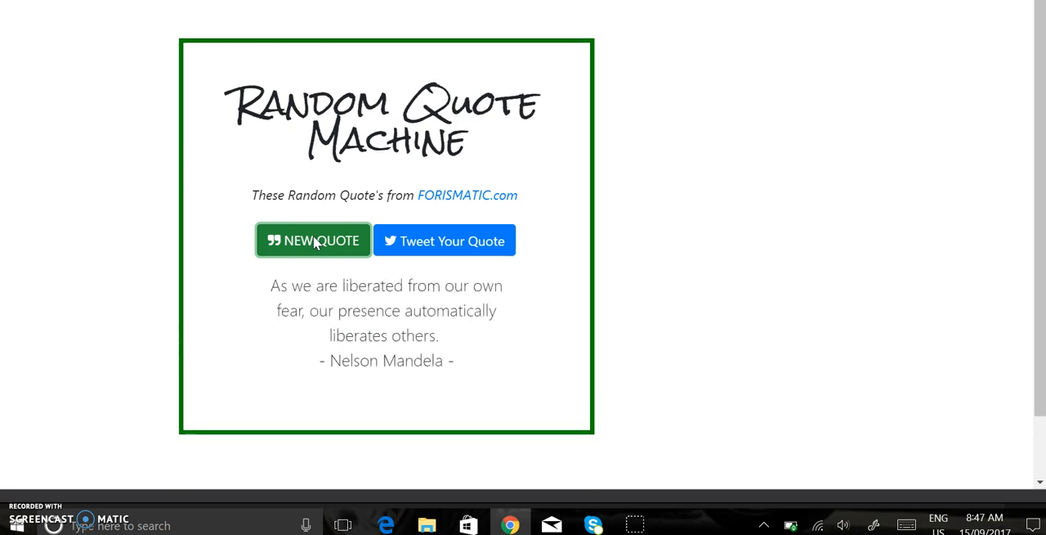
{"action": "left_click", "coordinate": [312, 240]}
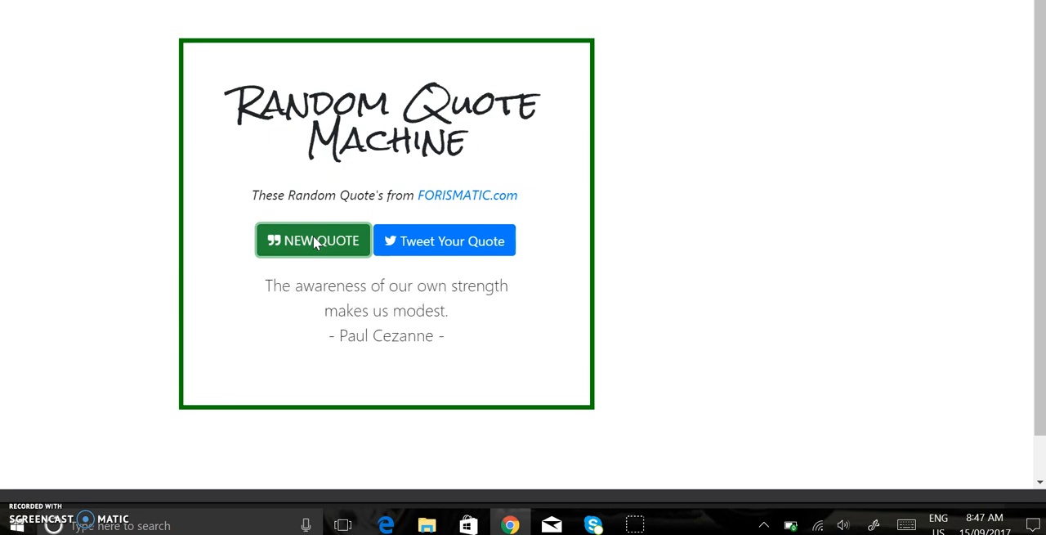
{"action": "left_click", "coordinate": [312, 239]}
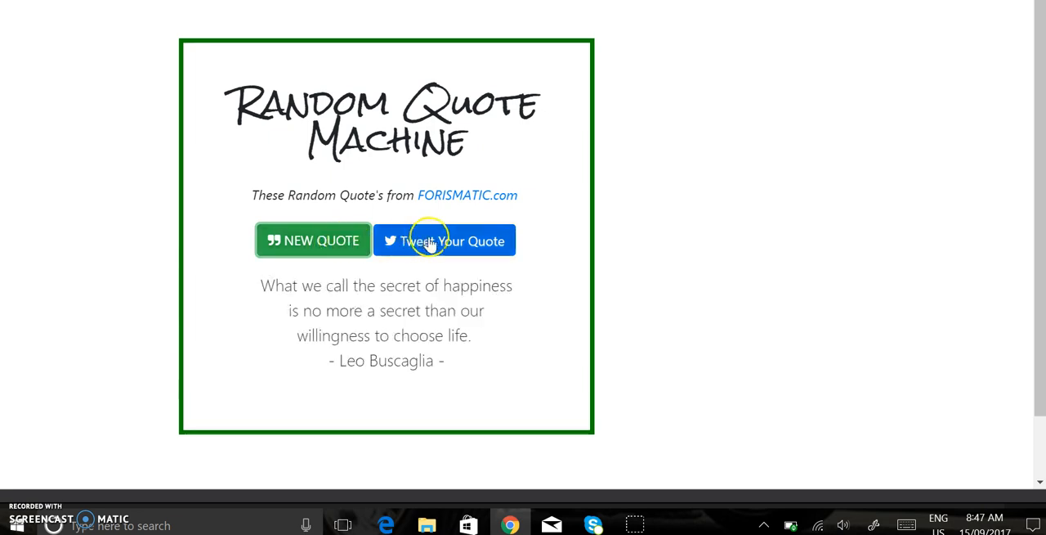
{"action": "mouse_move", "coordinate": [312, 240]}
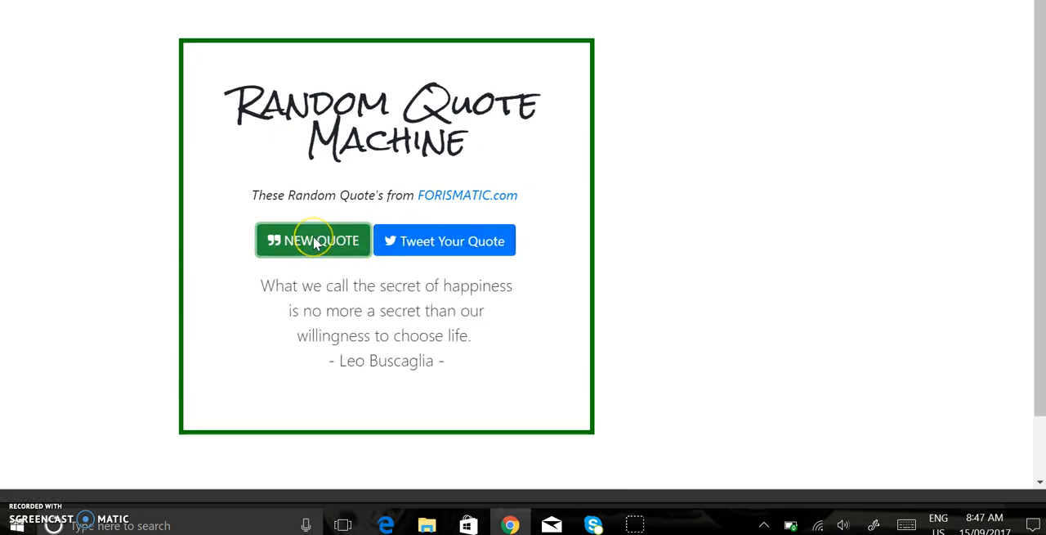
{"action": "left_click", "coordinate": [312, 240]}
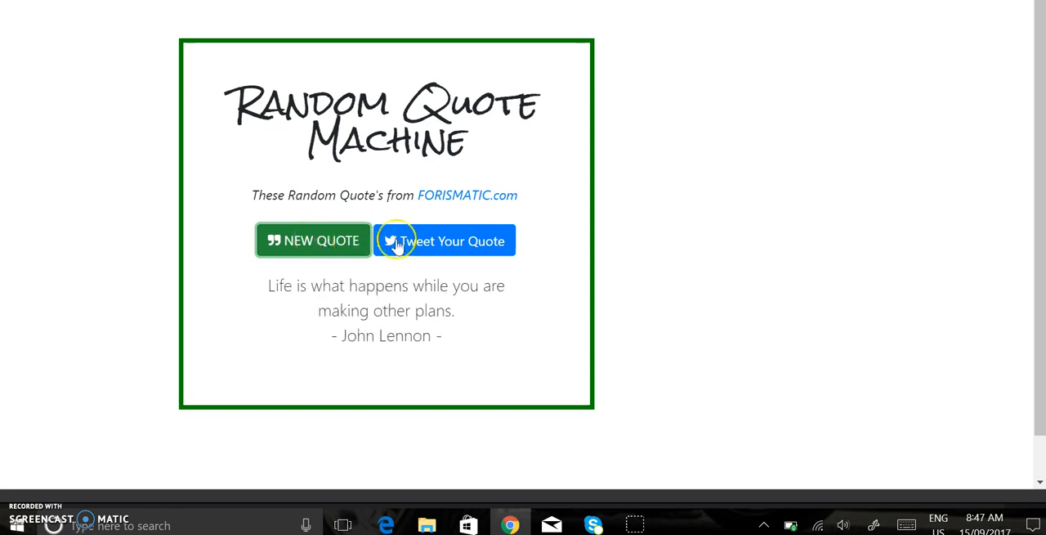
- Share the John Lennon quote via Tweet Your Quote, prefilling a Twitter draft
{"action": "left_click", "coordinate": [444, 240]}
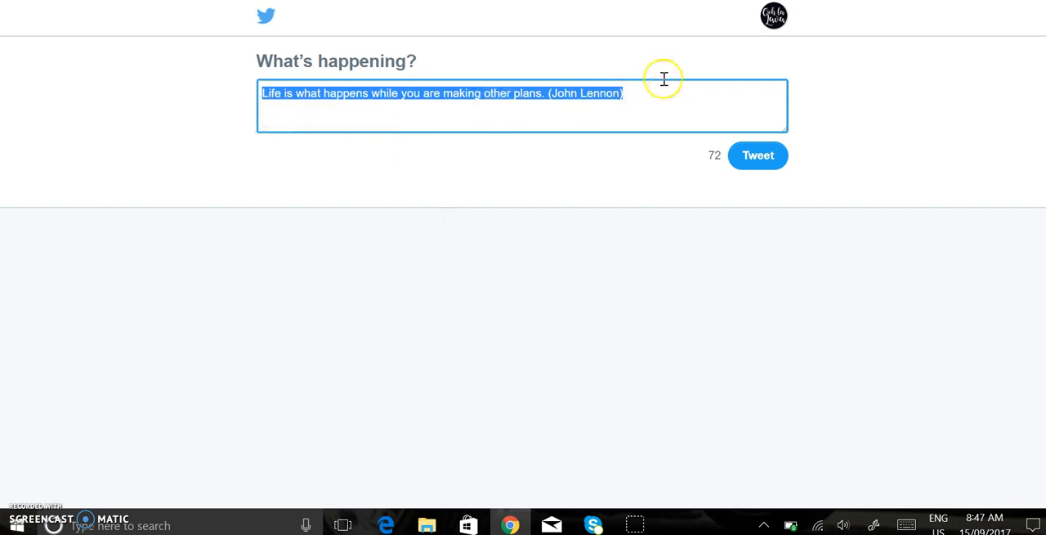
{"action": "mouse_move", "coordinate": [516, 114]}
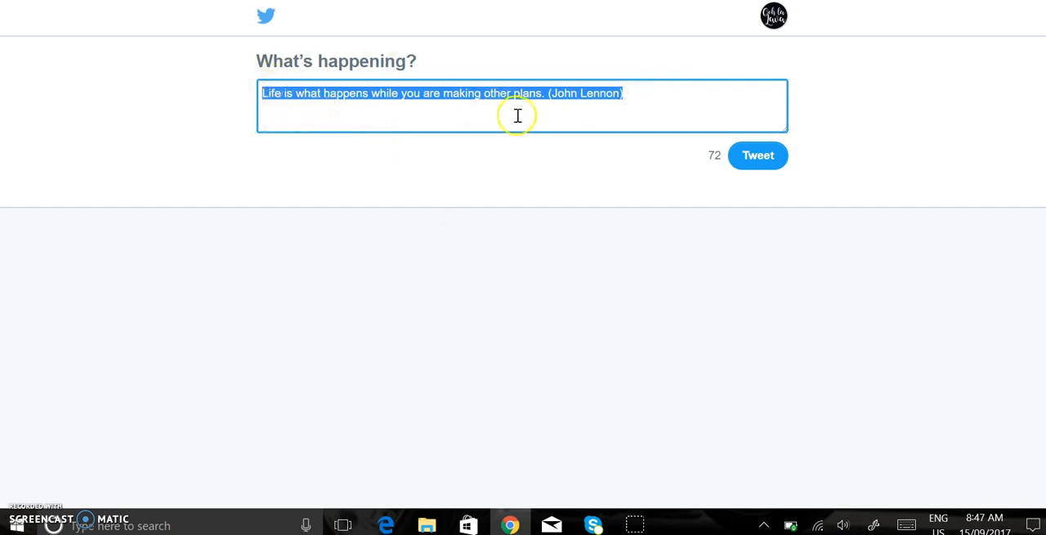
{"action": "mouse_move", "coordinate": [608, 124]}
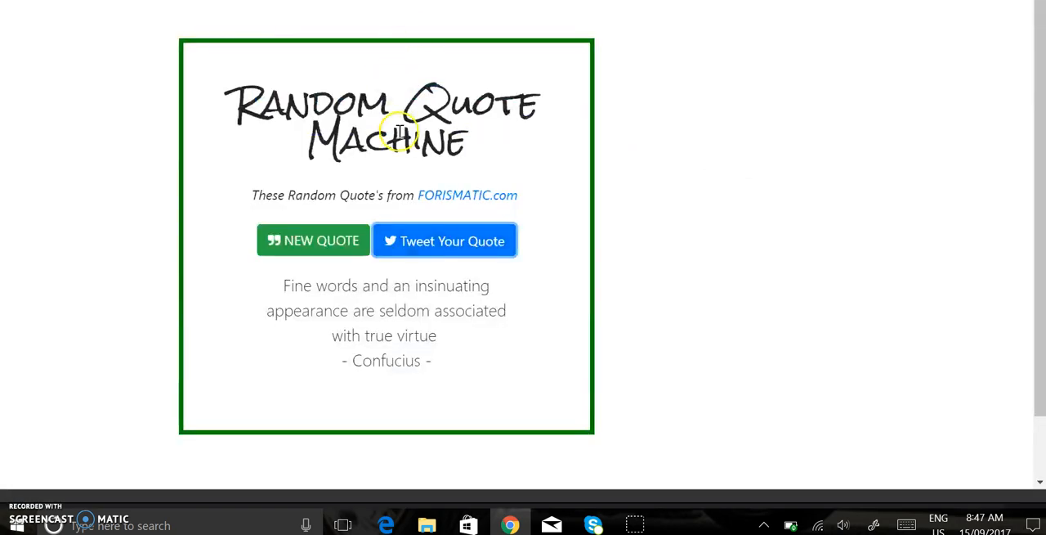
{"action": "mouse_move", "coordinate": [623, 317]}
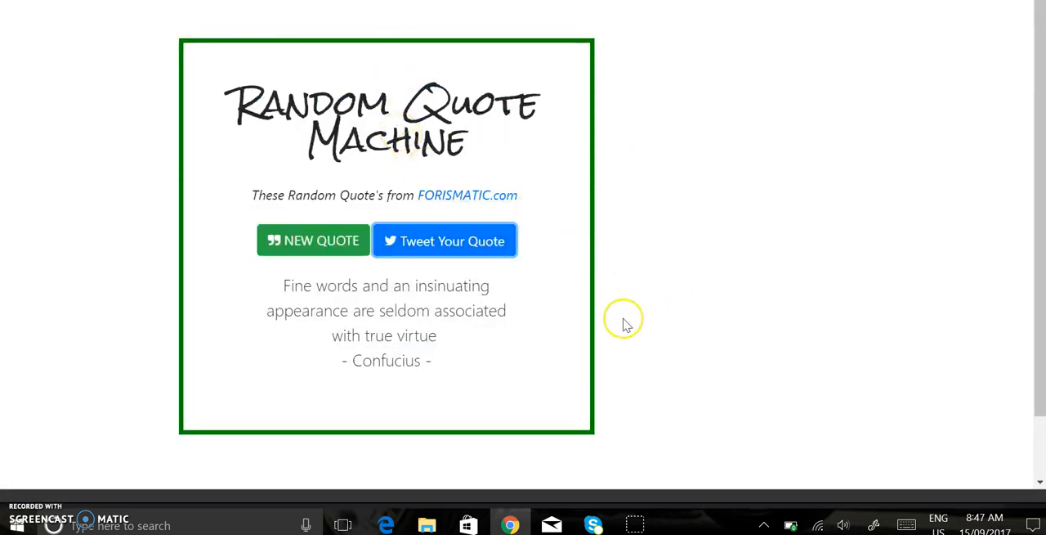
- Switch the pen from full-page preview to Editor View via Change View, then bring up Pen Settings
{"action": "left_click", "coordinate": [821, 23]}
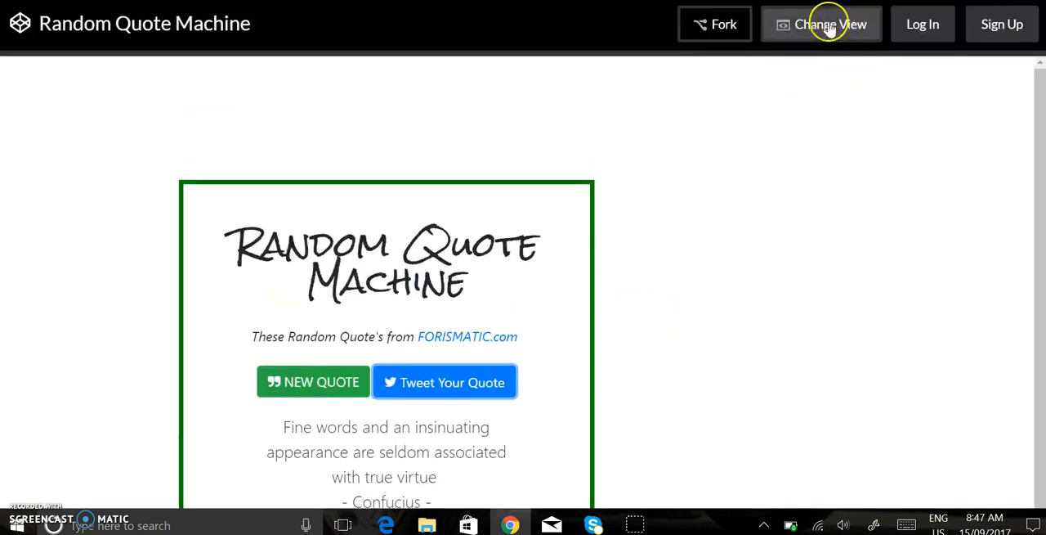
{"action": "left_click", "coordinate": [821, 23]}
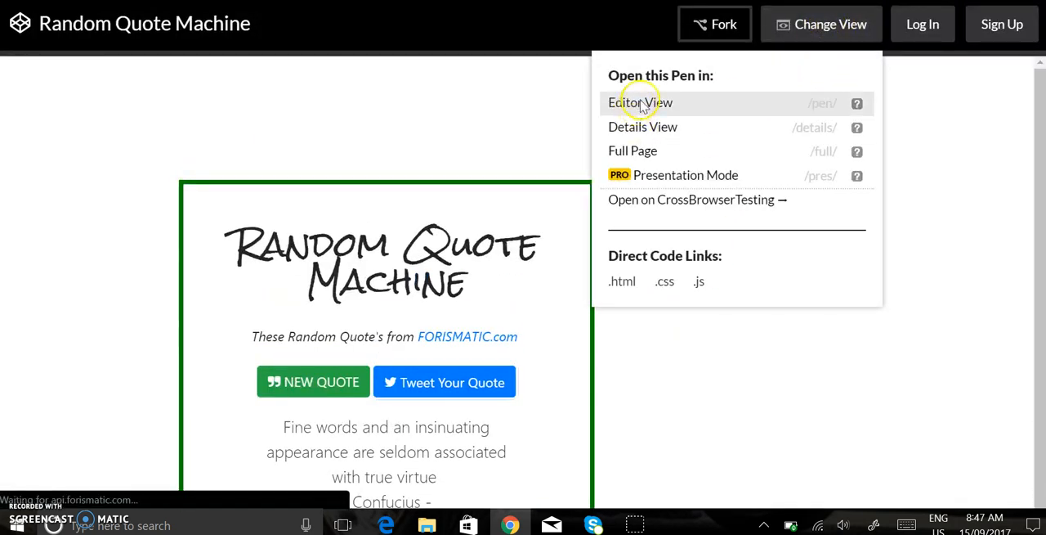
{"action": "left_click", "coordinate": [641, 102]}
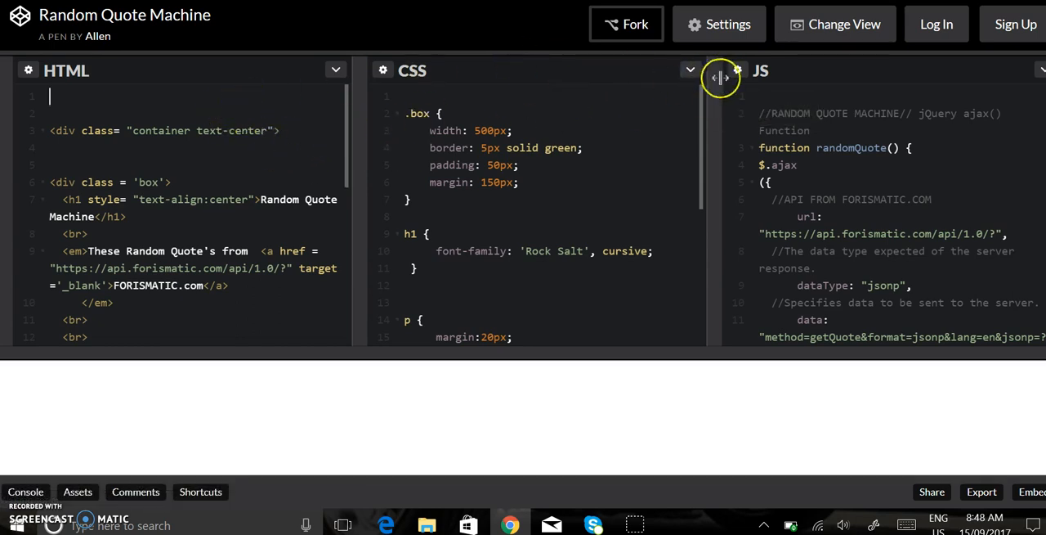
{"action": "left_click", "coordinate": [720, 22]}
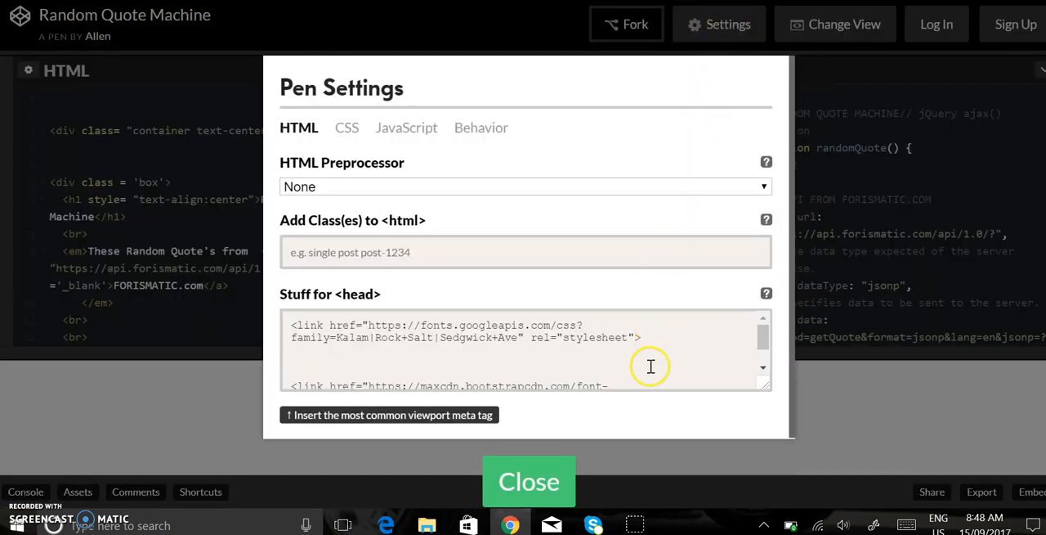
{"action": "mouse_move", "coordinate": [569, 347]}
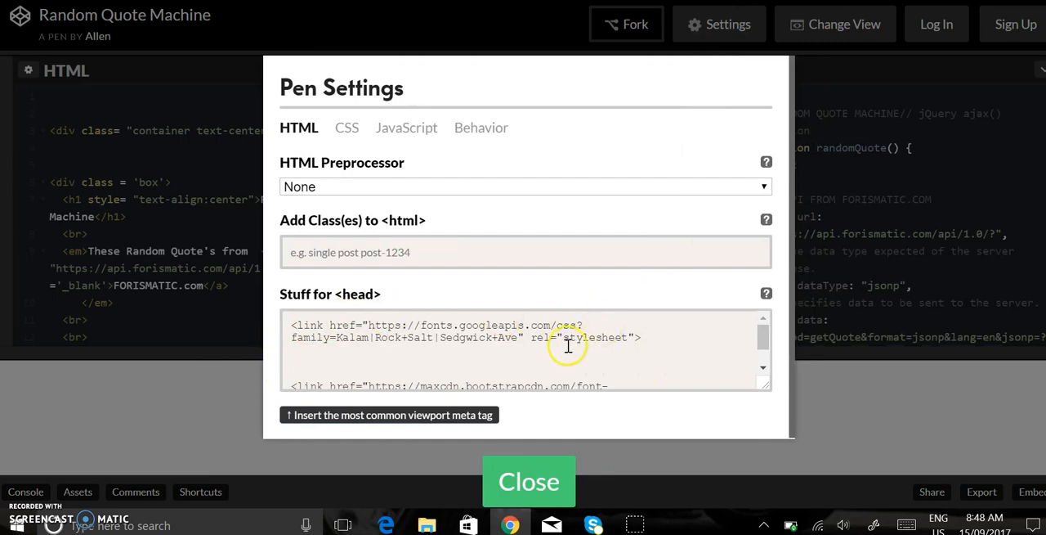
{"action": "mouse_move", "coordinate": [494, 347]}
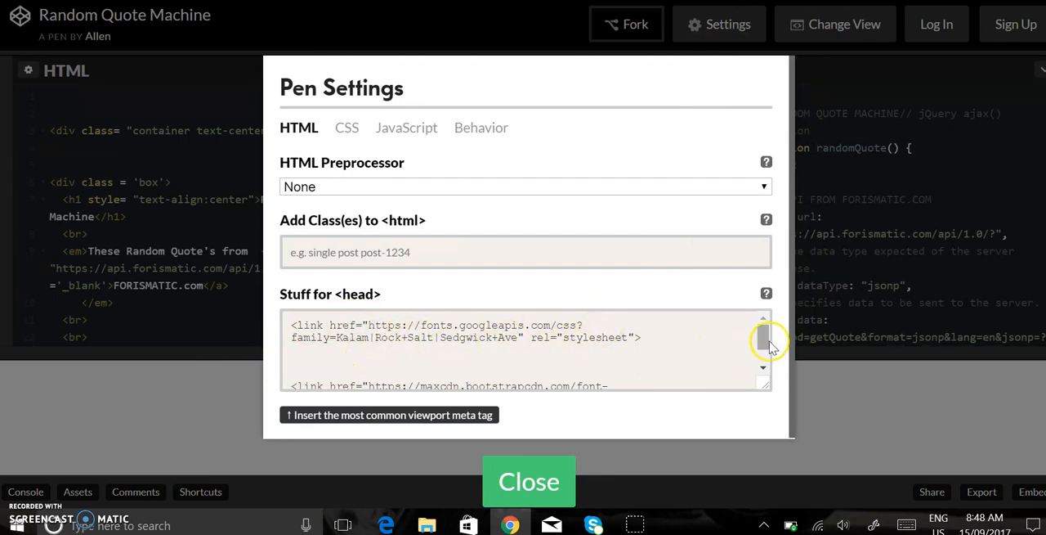
- Review the 'Stuff for <head>' font links, then move to the CSS settings with the Bootstrap 4 stylesheet
{"action": "scroll", "scroll_direction": "down", "scroll_amount": 3}
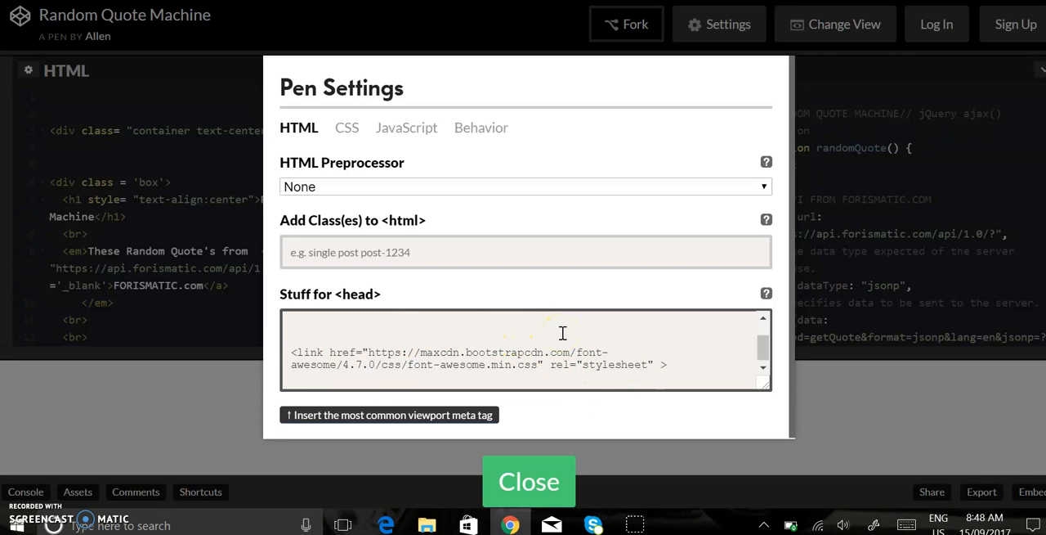
{"action": "left_click", "coordinate": [347, 127]}
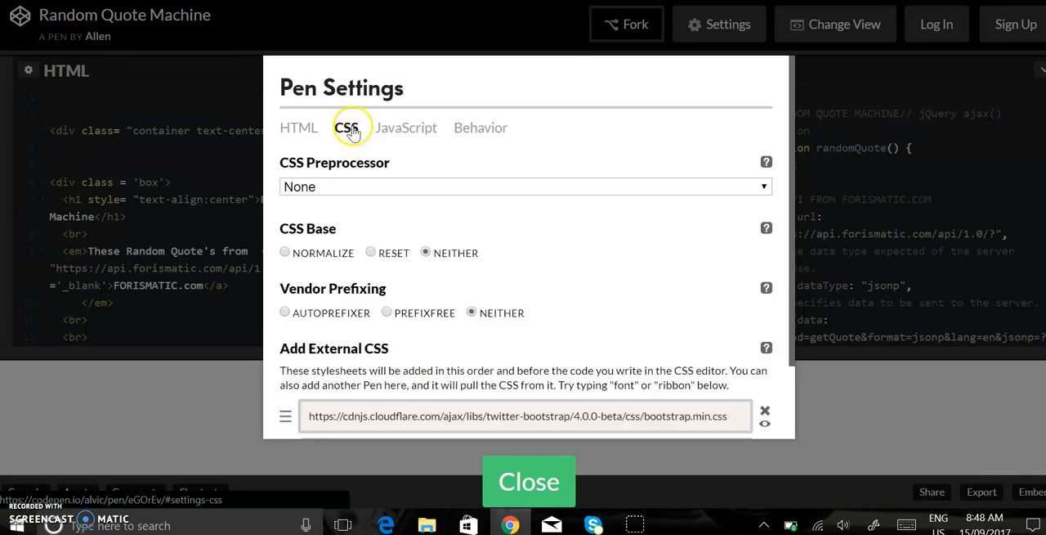
{"action": "mouse_move", "coordinate": [493, 242]}
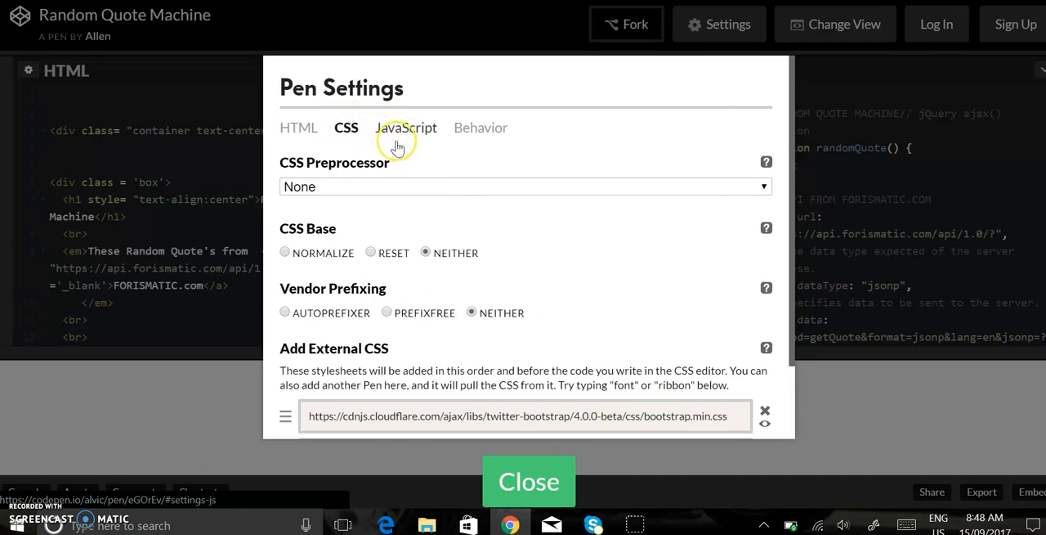
{"action": "mouse_move", "coordinate": [409, 127]}
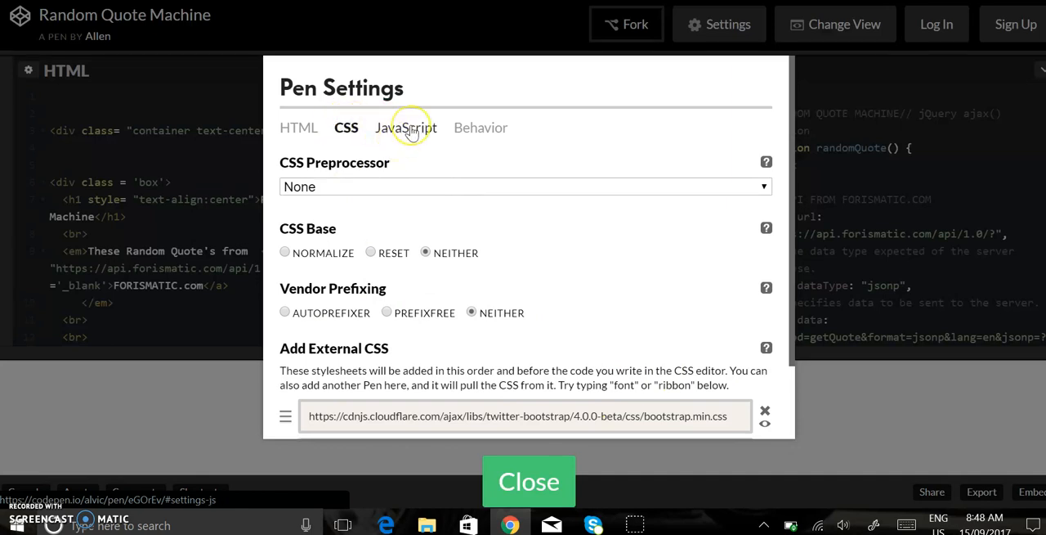
- Move from the external Bootstrap CSS entry to the JavaScript settings showing jQuery 3.2.1
{"action": "left_click", "coordinate": [407, 127]}
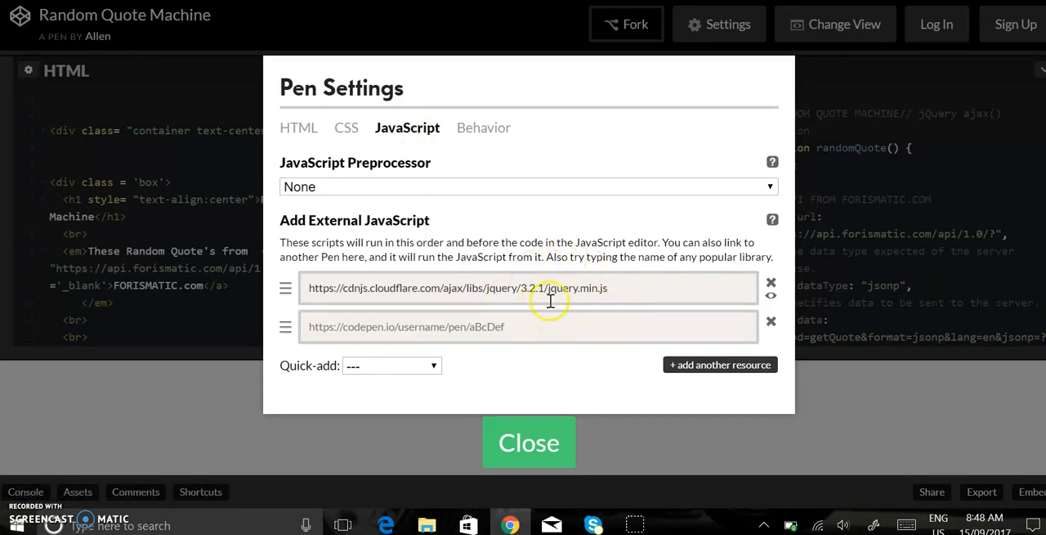
{"action": "mouse_move", "coordinate": [527, 353]}
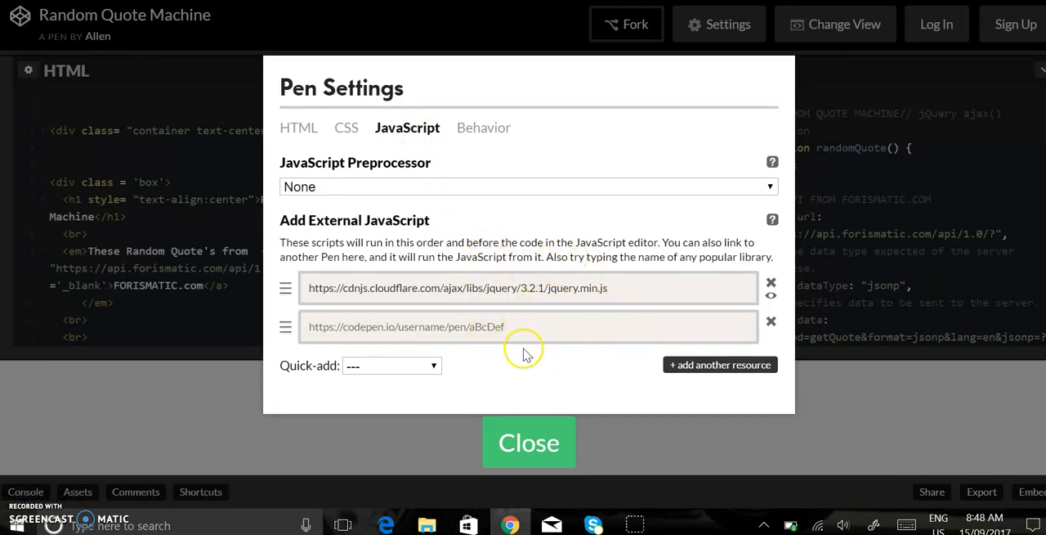
- Check the Quick-add library list without adding anything, then close Pen Settings back to the editor
{"action": "left_click", "coordinate": [392, 366]}
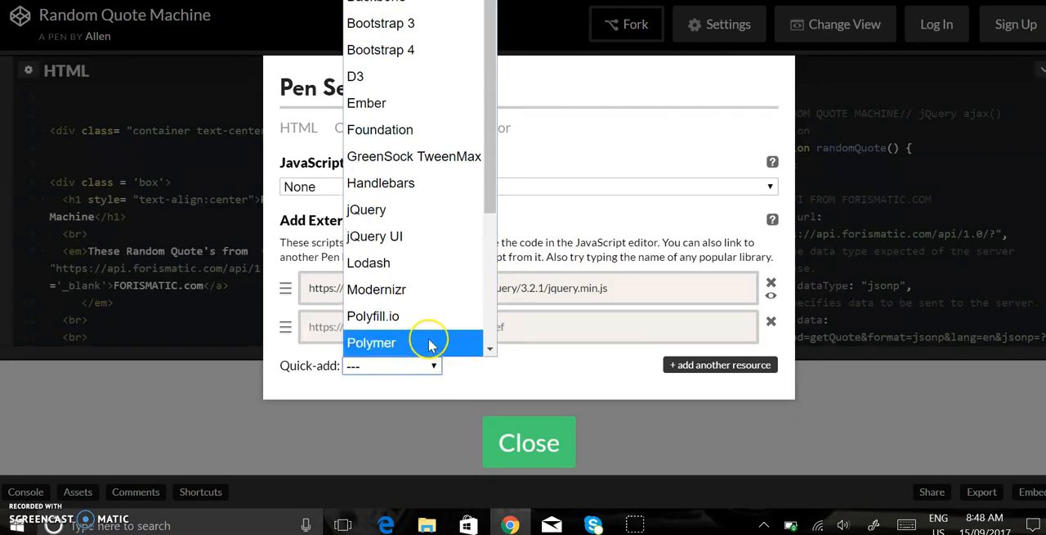
{"action": "left_click", "coordinate": [374, 236]}
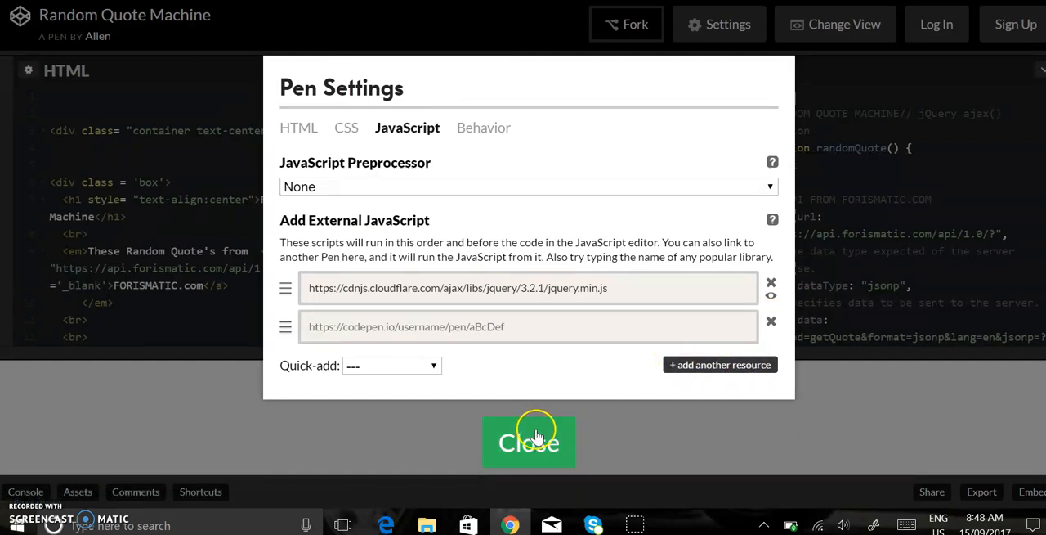
{"action": "left_click", "coordinate": [530, 441]}
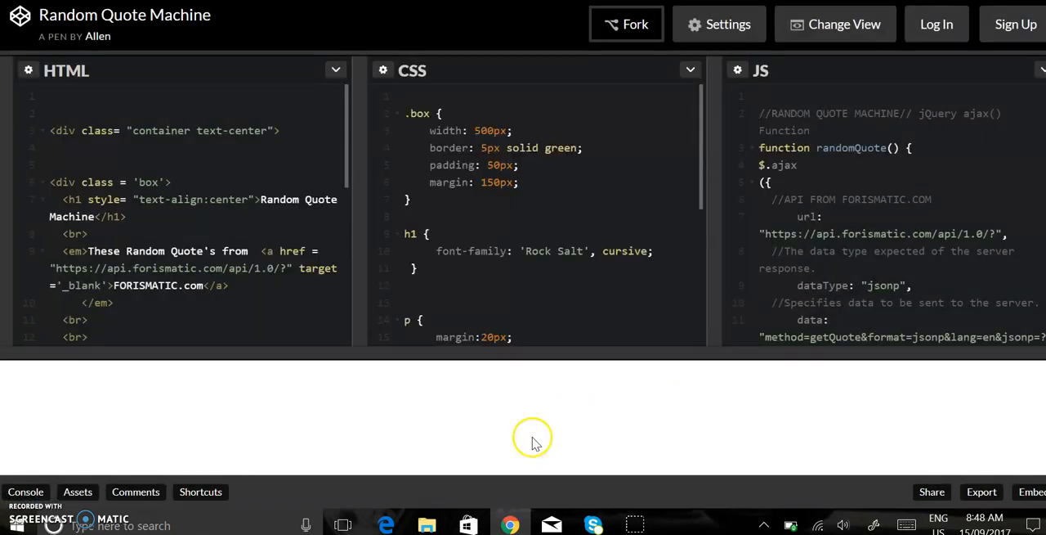
{"action": "mouse_move", "coordinate": [366, 245]}
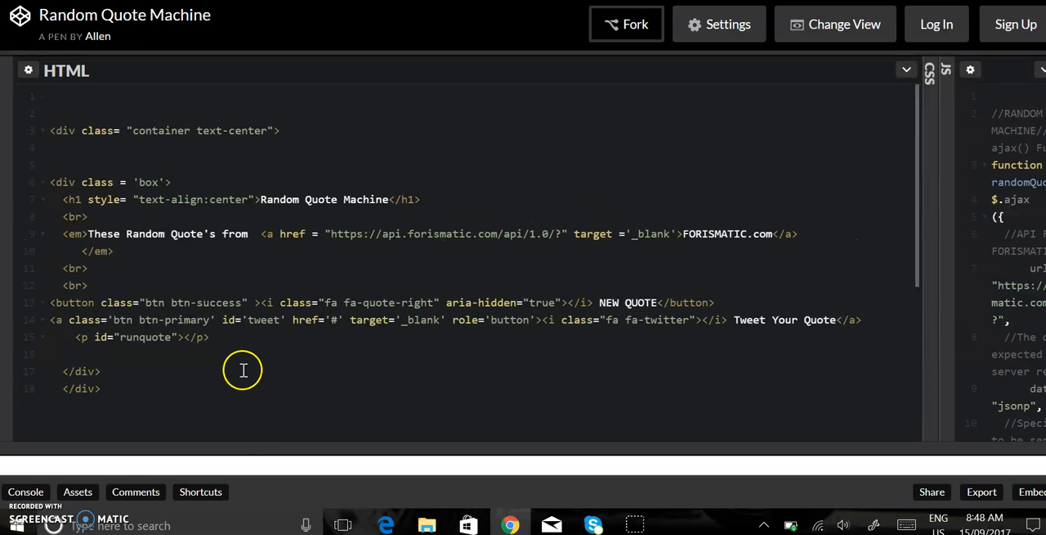
{"action": "mouse_move", "coordinate": [888, 127]}
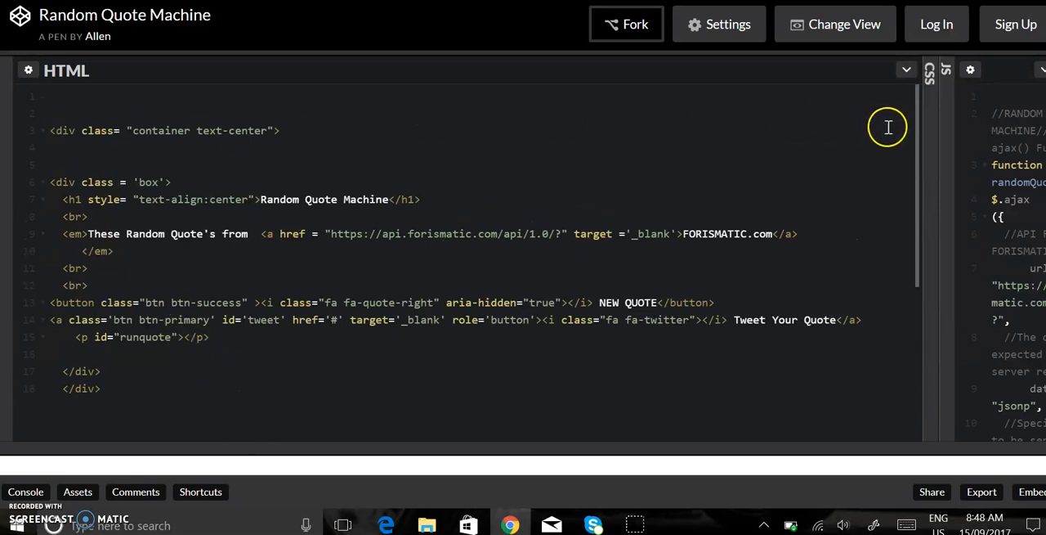
{"action": "mouse_move", "coordinate": [71, 225]}
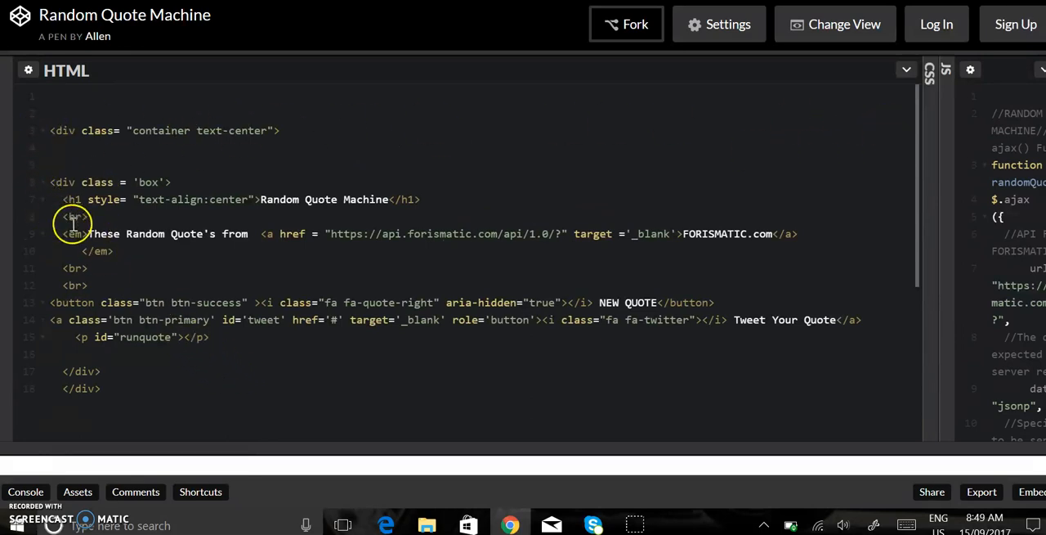
{"action": "mouse_move", "coordinate": [128, 246]}
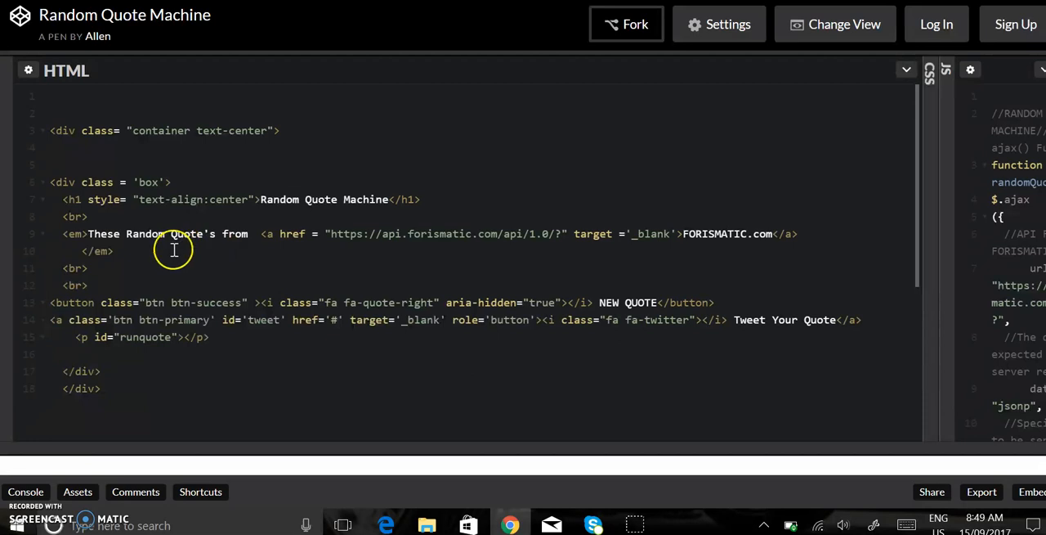
{"action": "mouse_move", "coordinate": [569, 233]}
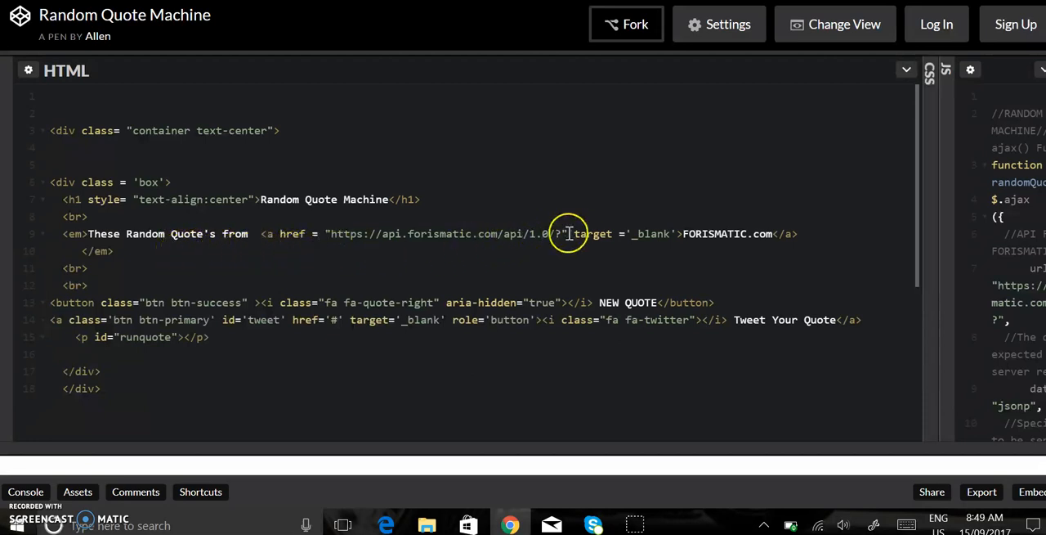
{"action": "mouse_move", "coordinate": [701, 232]}
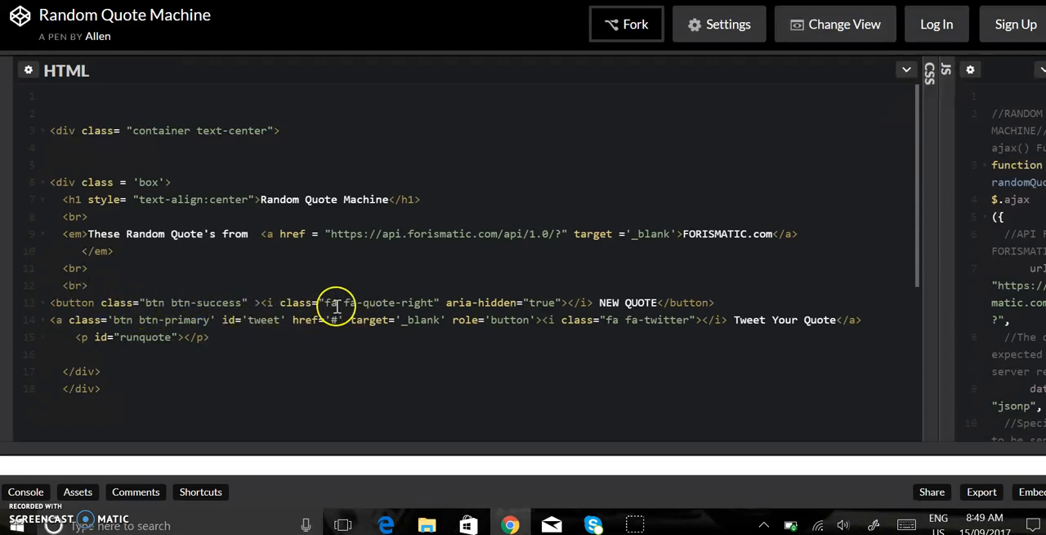
{"action": "mouse_move", "coordinate": [400, 296]}
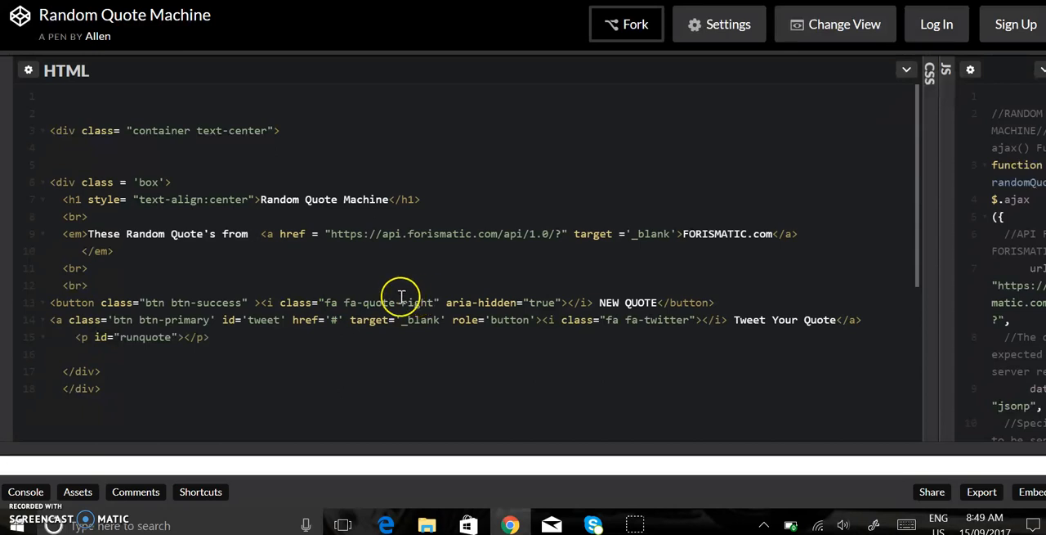
{"action": "mouse_move", "coordinate": [657, 327]}
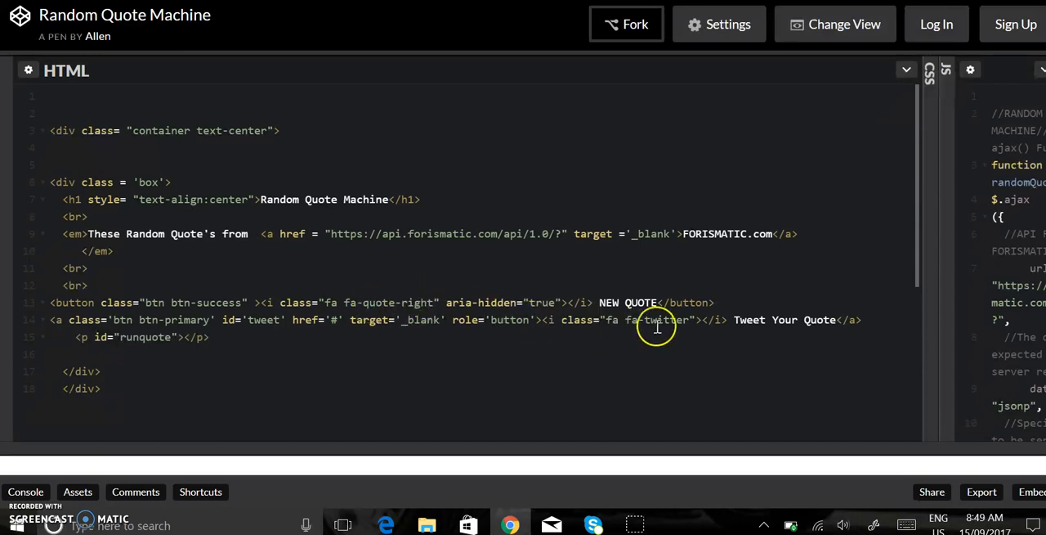
{"action": "mouse_move", "coordinate": [101, 336]}
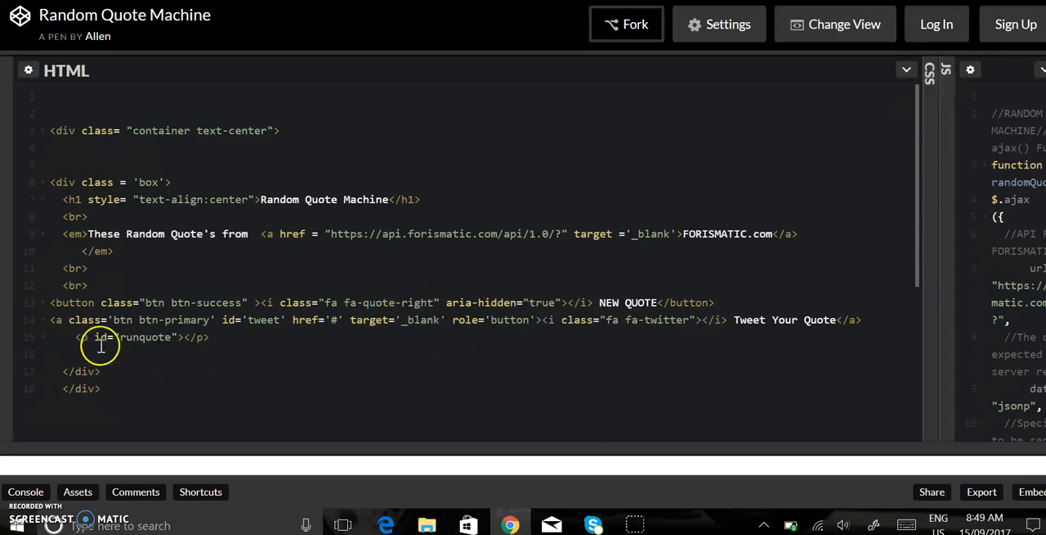
{"action": "mouse_move", "coordinate": [977, 237]}
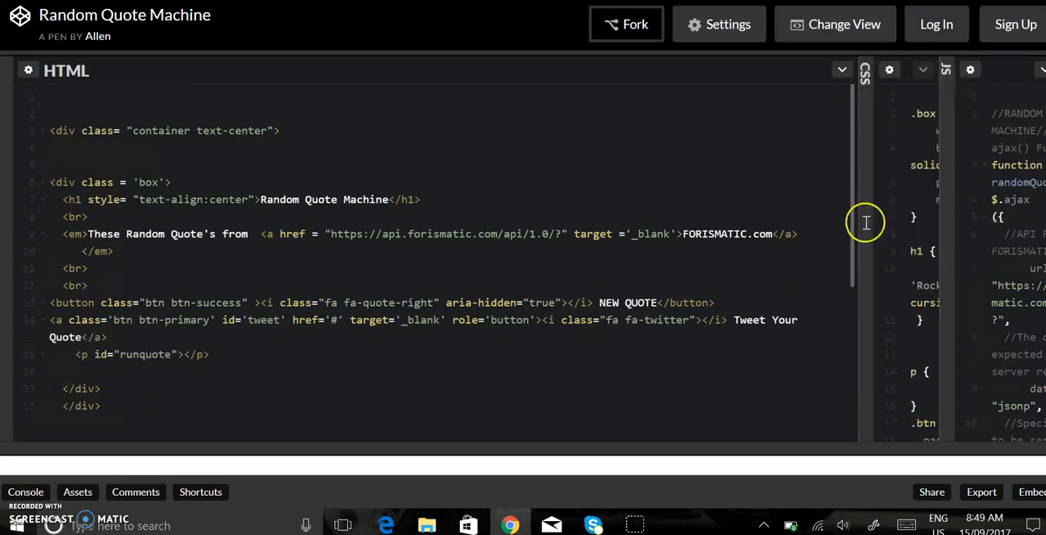
- Expand the CSS editor to full width to read the .box, h1, p and .btn rules
{"action": "left_click", "coordinate": [863, 69]}
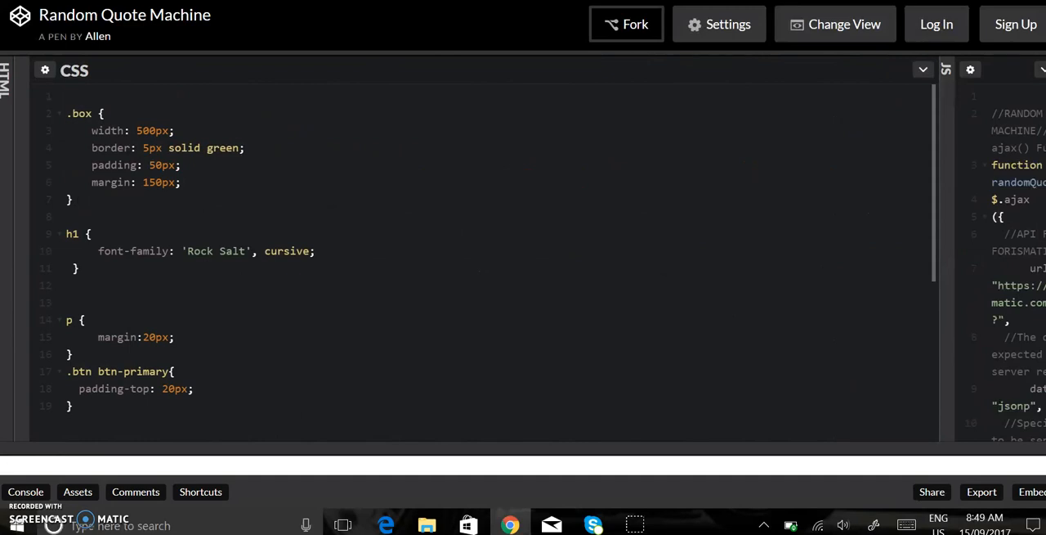
{"action": "mouse_move", "coordinate": [340, 127]}
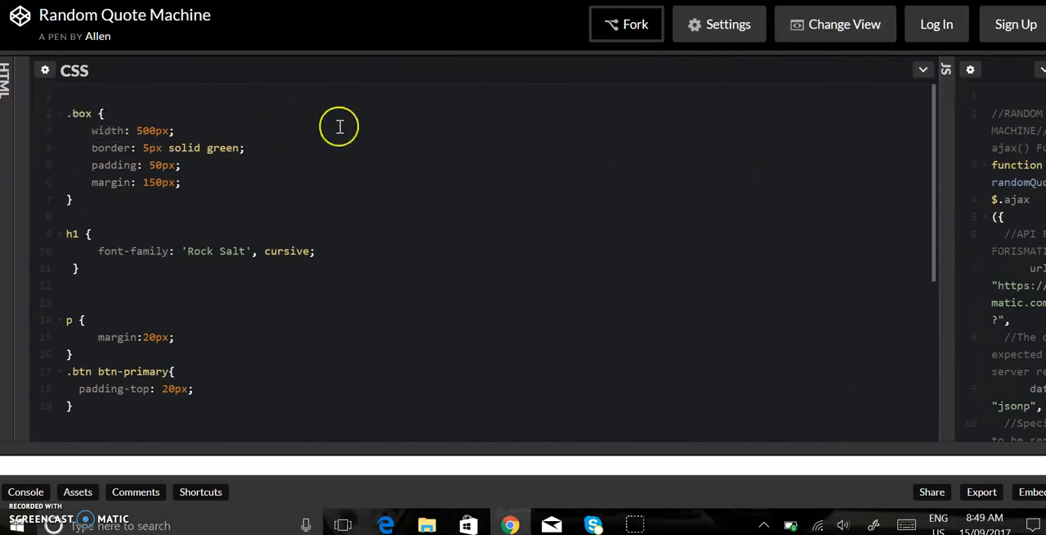
{"action": "mouse_move", "coordinate": [301, 219]}
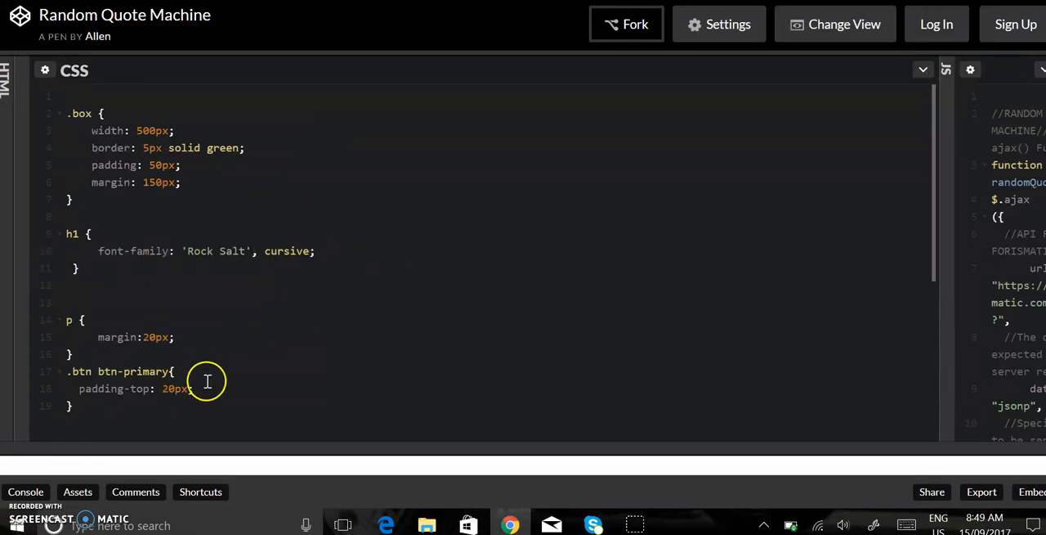
{"action": "mouse_move", "coordinate": [250, 301]}
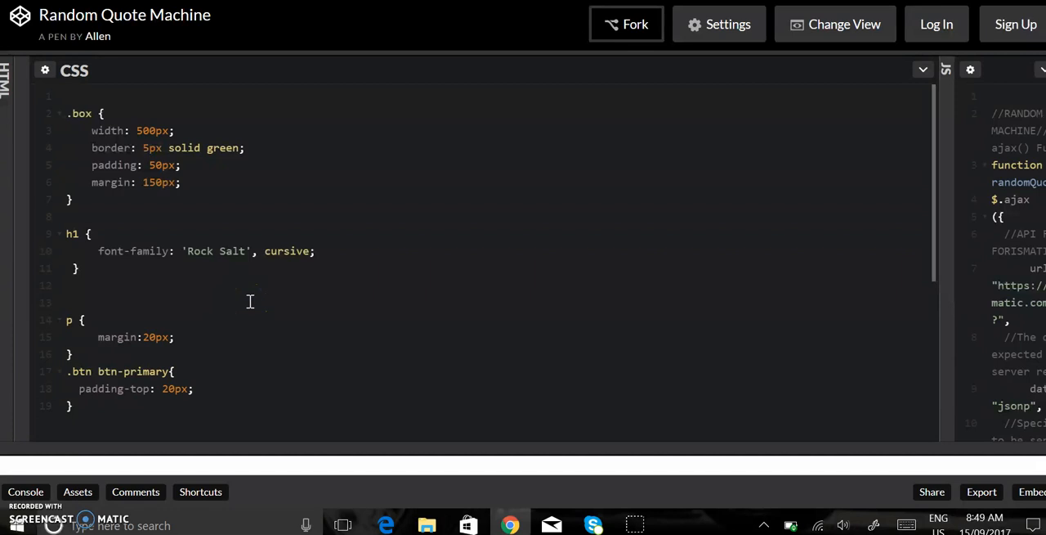
{"action": "mouse_move", "coordinate": [947, 173]}
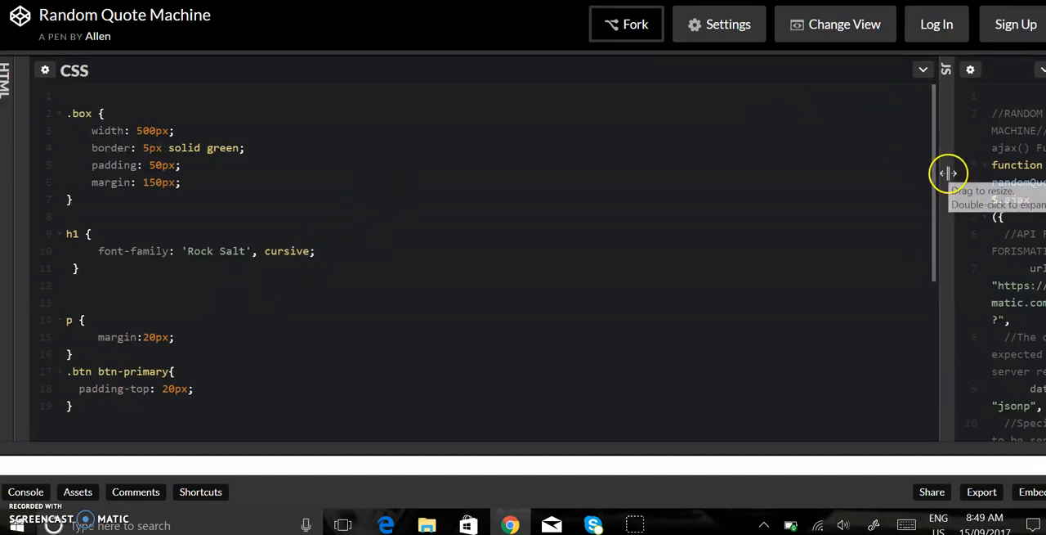
- Expand the JS editor to full width and scroll through the randomQuote ajax function and click handler
{"action": "double_click", "coordinate": [948, 173]}
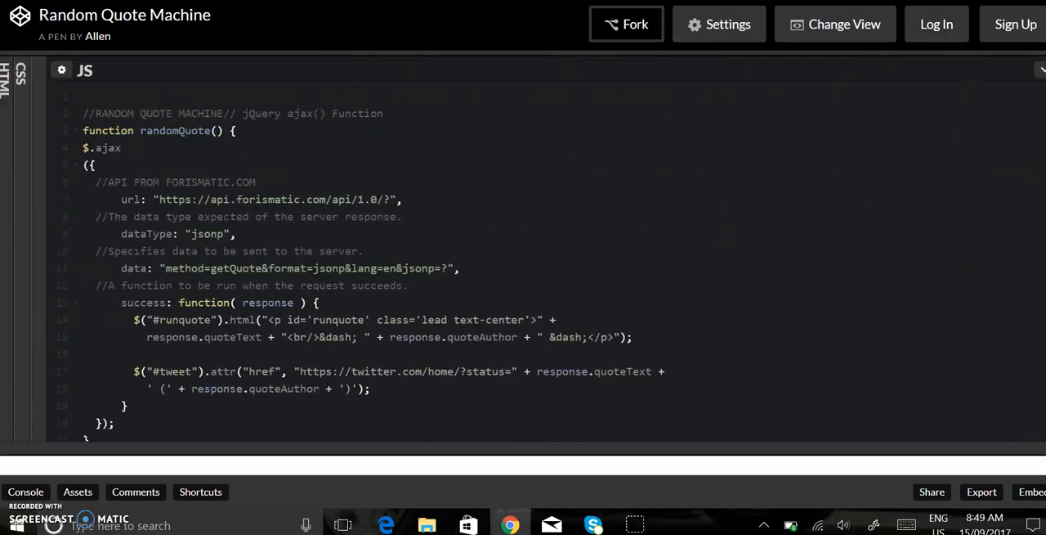
{"action": "mouse_move", "coordinate": [827, 236]}
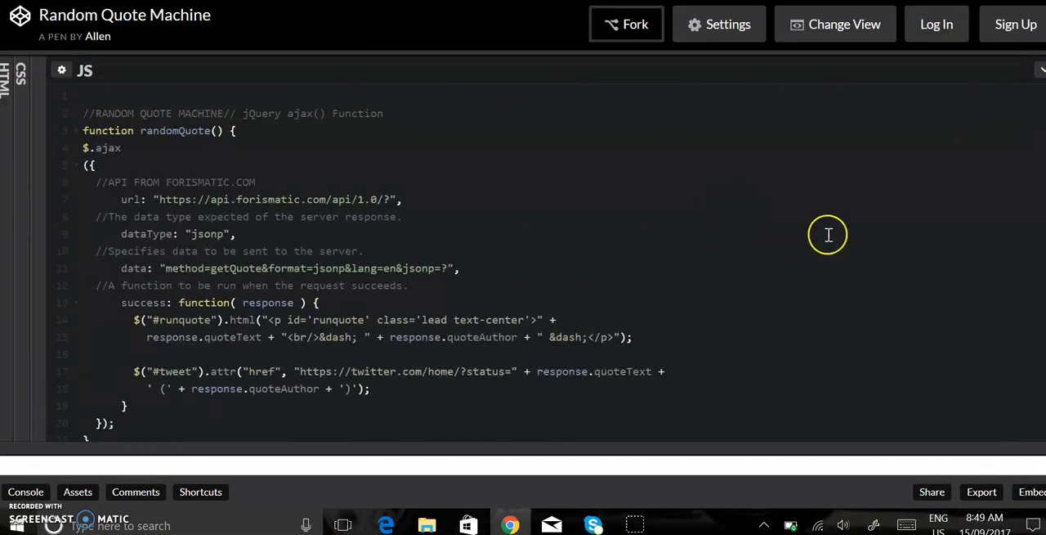
{"action": "mouse_move", "coordinate": [644, 257]}
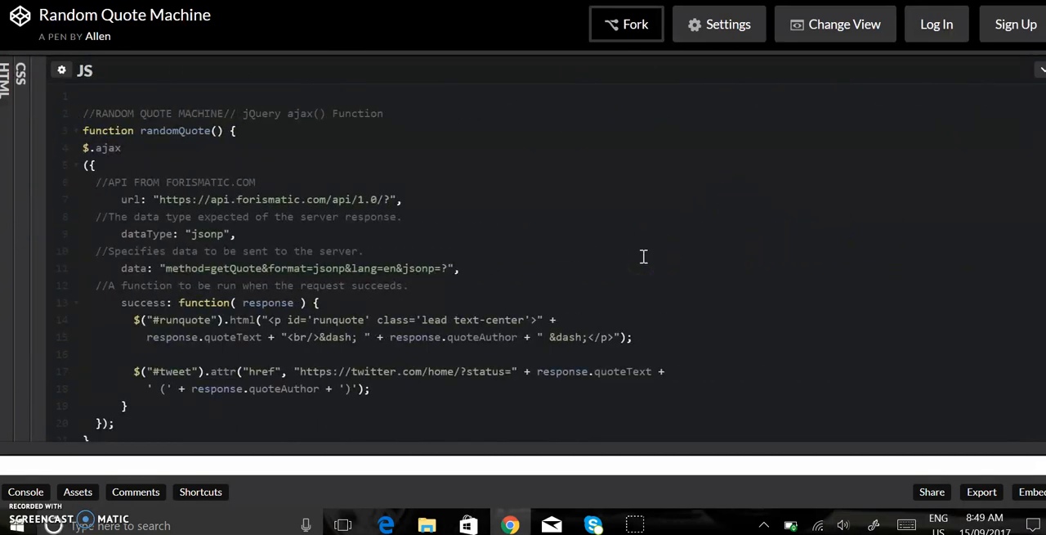
{"action": "mouse_move", "coordinate": [582, 275]}
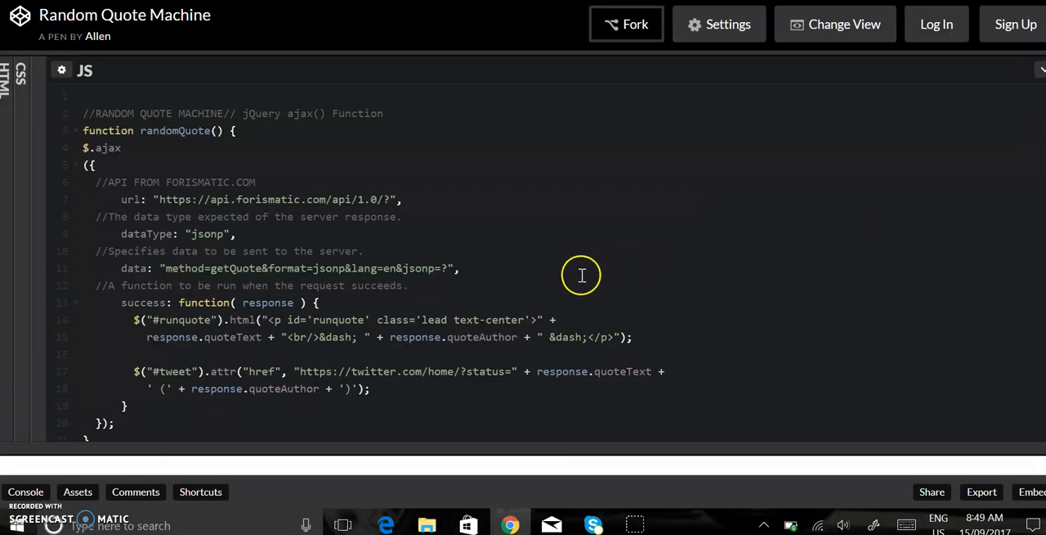
{"action": "scroll", "scroll_direction": "down", "scroll_amount": 3}
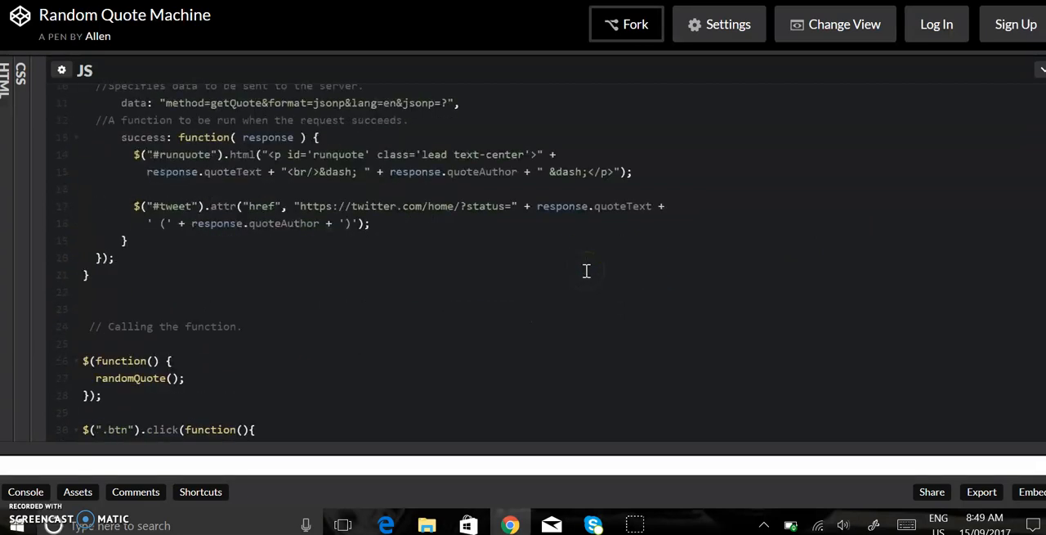
{"action": "scroll", "scroll_direction": "down", "scroll_amount": 3}
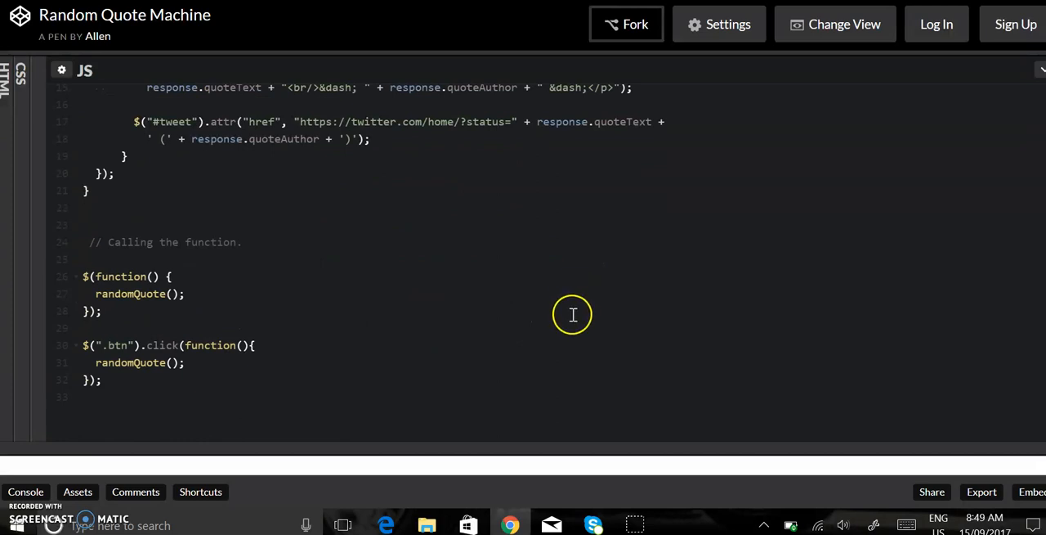
{"action": "scroll", "scroll_direction": "up", "scroll_amount": 3}
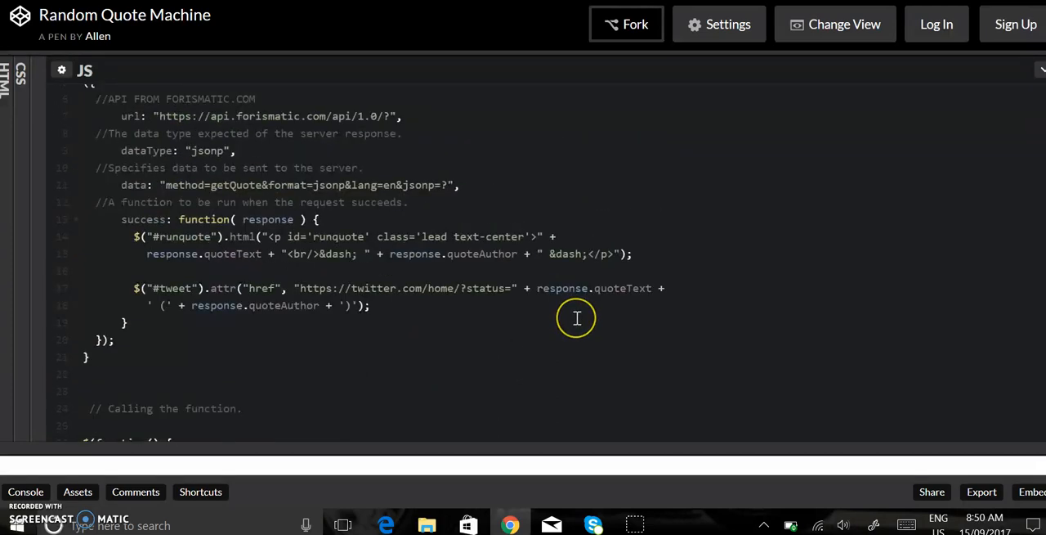
{"action": "scroll", "scroll_direction": "up", "scroll_amount": 3}
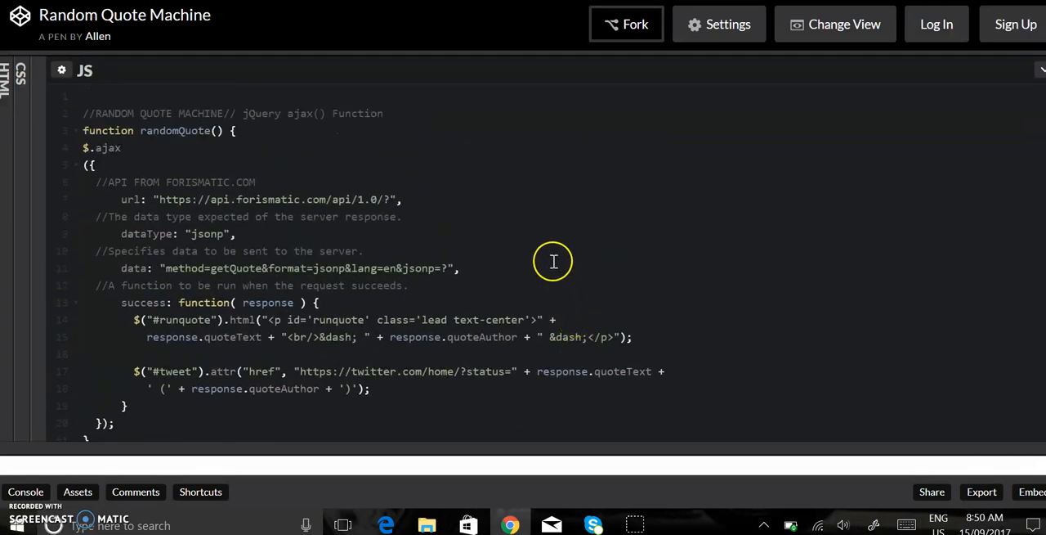
{"action": "mouse_move", "coordinate": [396, 62]}
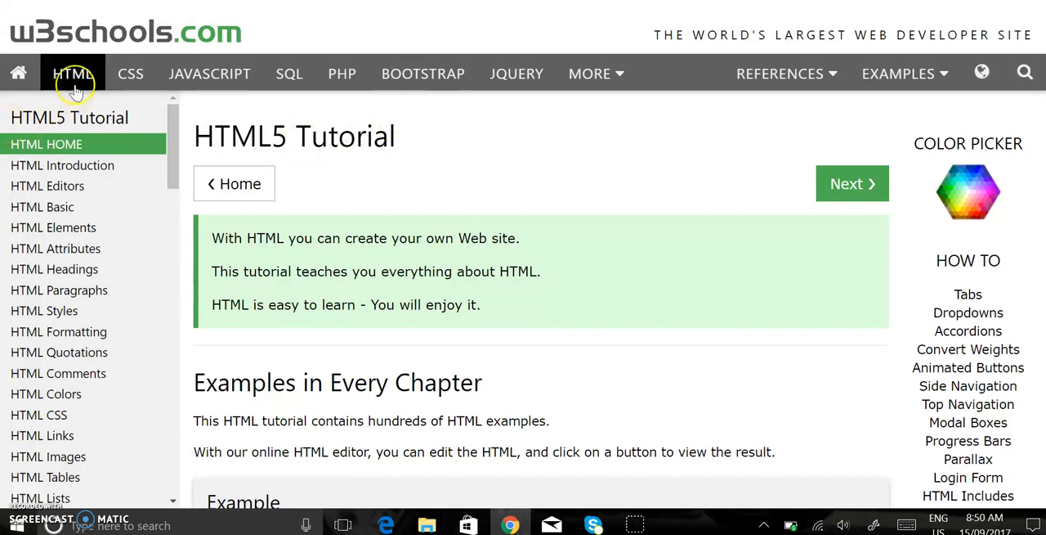
{"action": "mouse_move", "coordinate": [72, 41]}
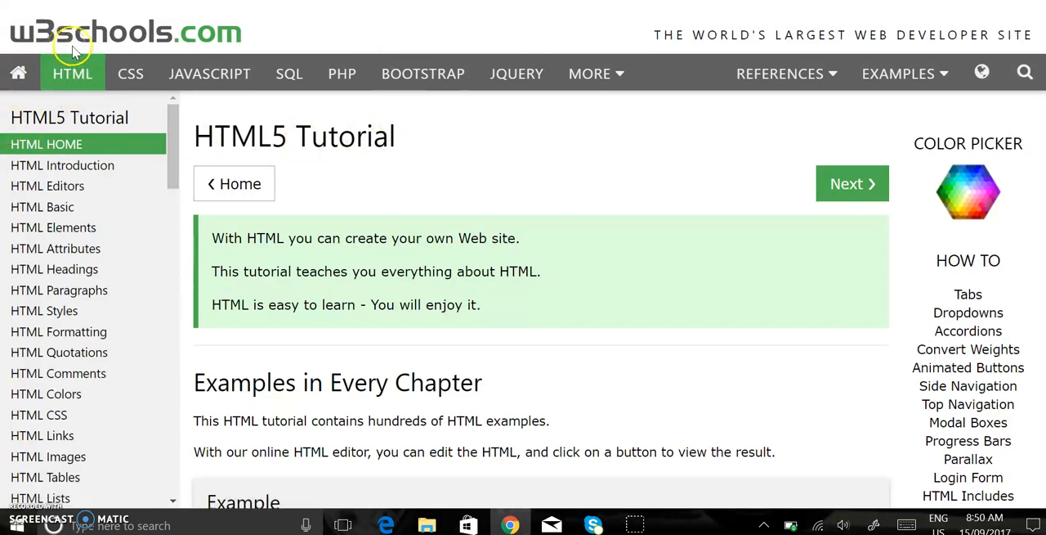
{"action": "mouse_move", "coordinate": [412, 314]}
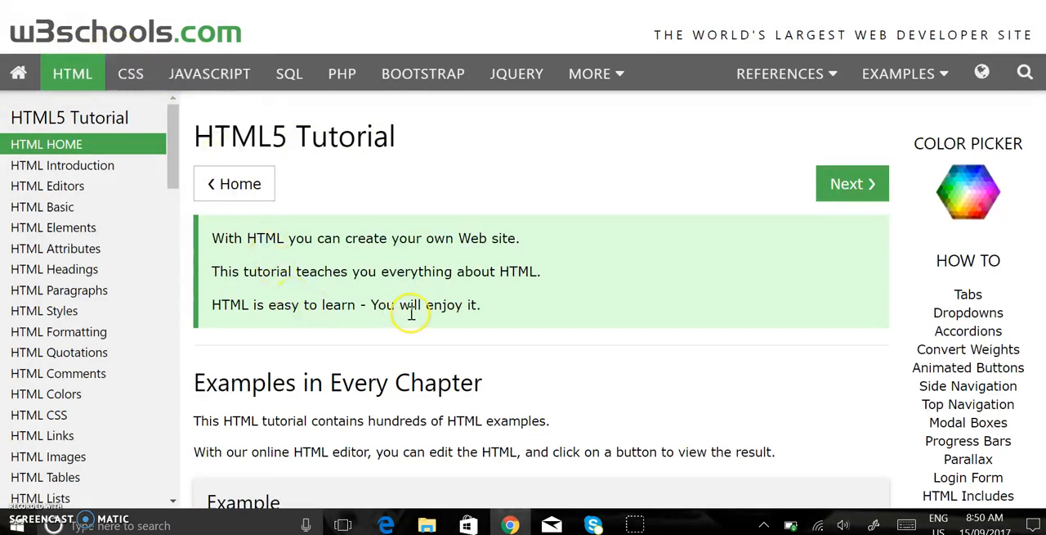
{"action": "mouse_move", "coordinate": [1004, 32]}
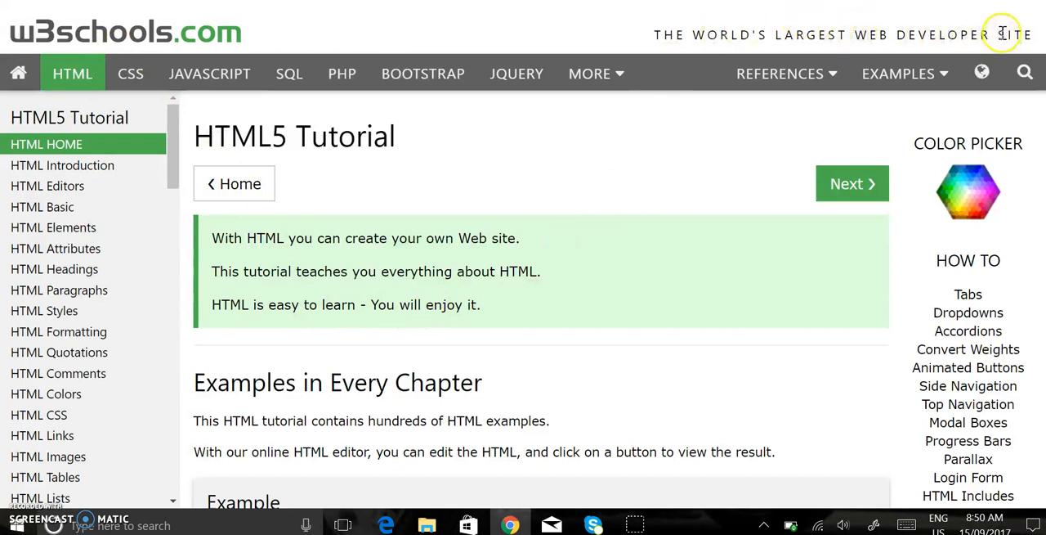
{"action": "mouse_move", "coordinate": [369, 251]}
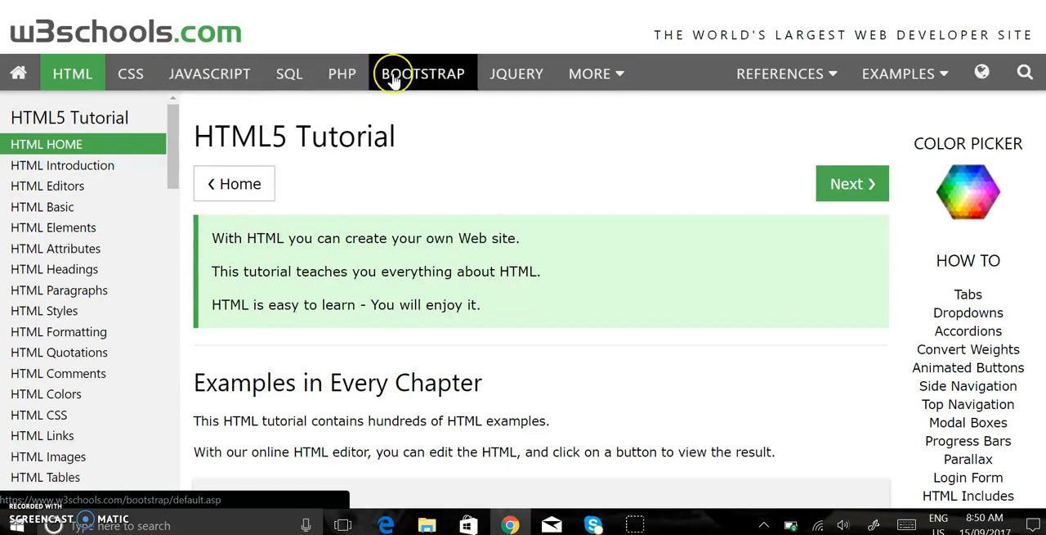
{"action": "mouse_move", "coordinate": [590, 74]}
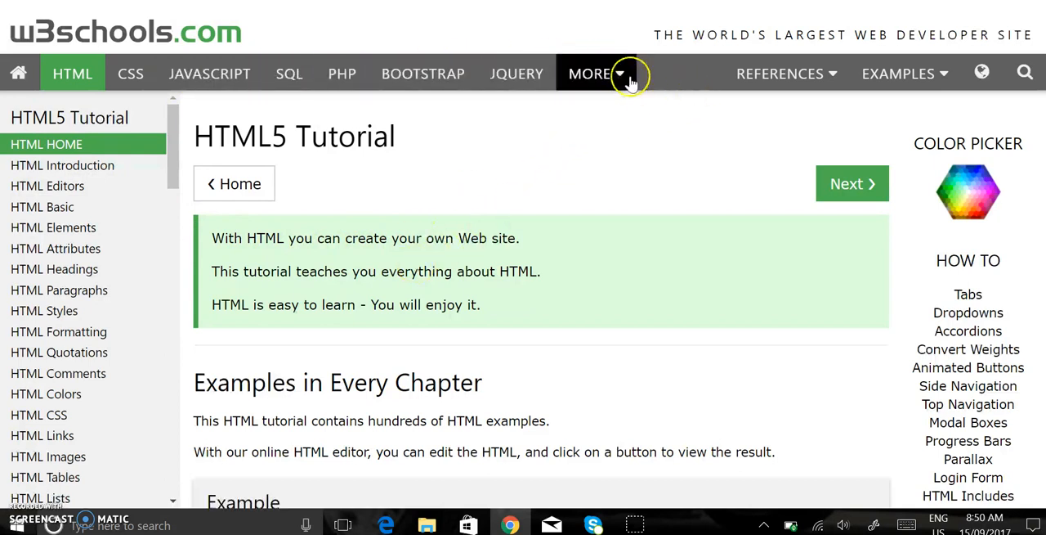
{"action": "mouse_move", "coordinate": [173, 134]}
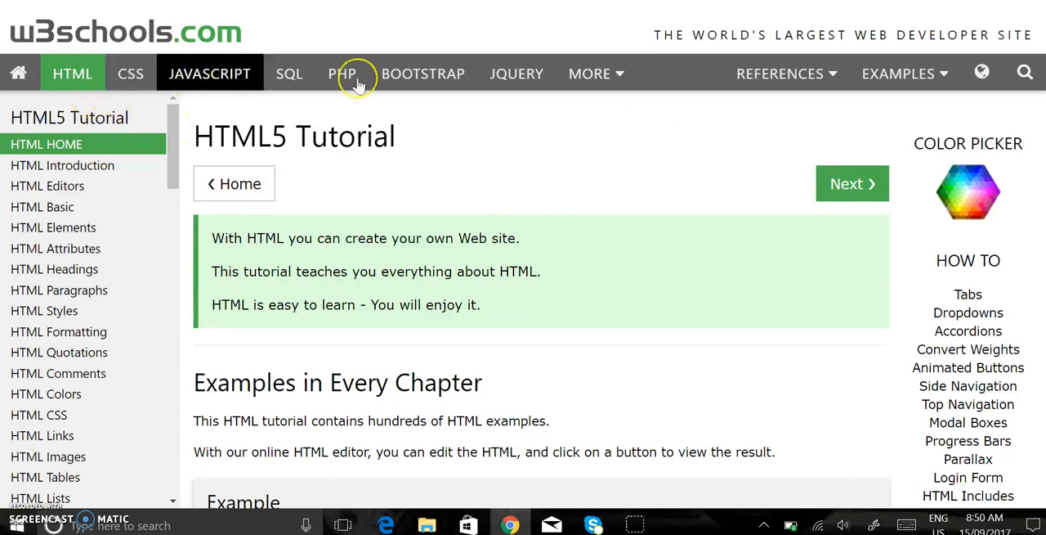
- Go to the jQuery tutorial section from the W3Schools top navigation
{"action": "left_click", "coordinate": [517, 74]}
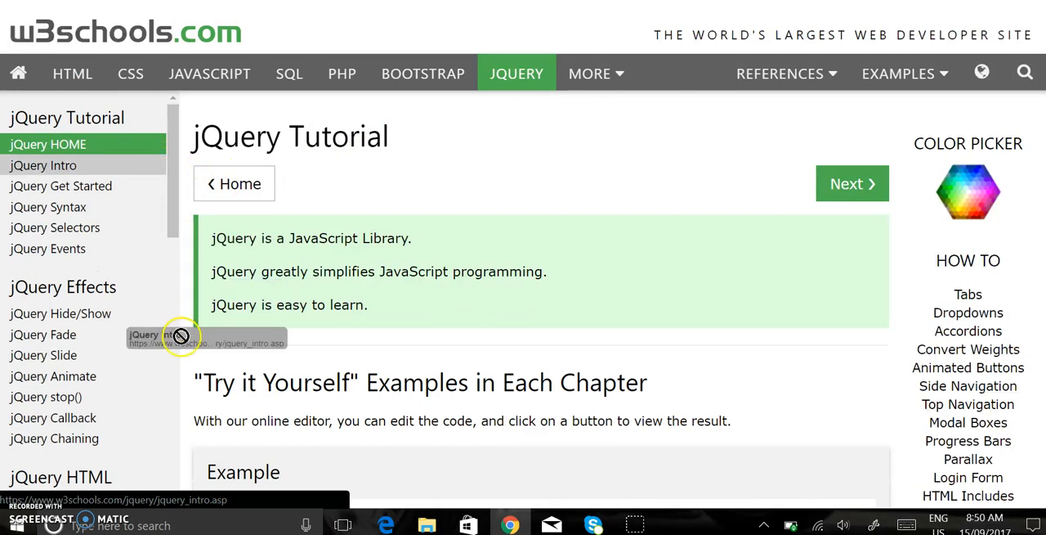
- Reach the jQuery ajax() Method reference via the jQuery AJAX methods list in the sidebar
{"action": "scroll", "scroll_direction": "down", "scroll_amount": 3}
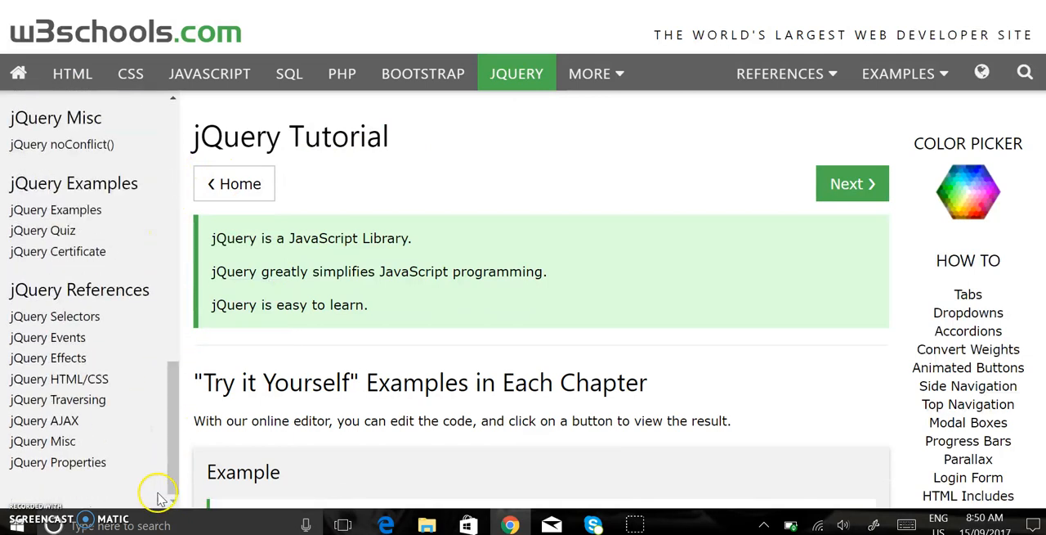
{"action": "mouse_move", "coordinate": [114, 337]}
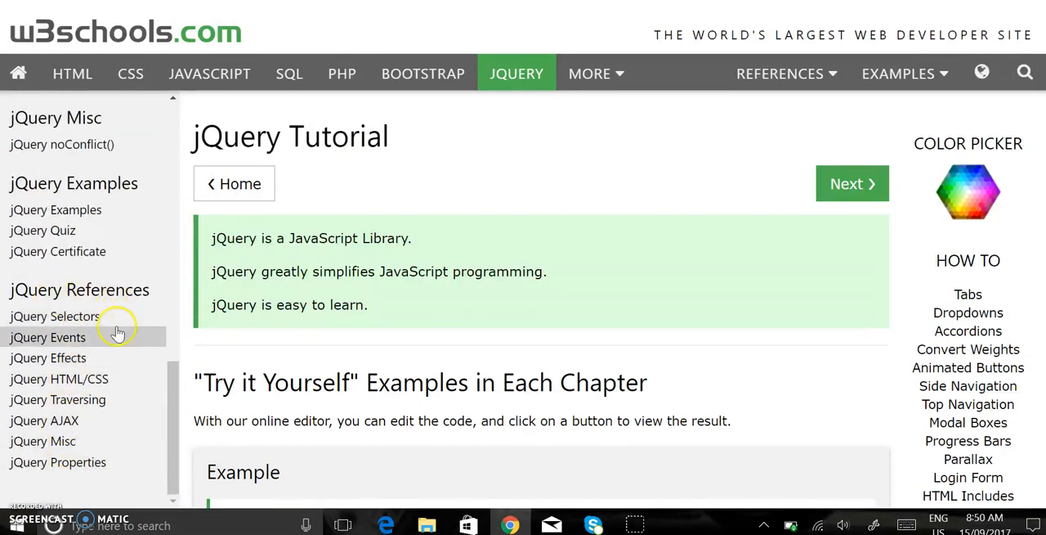
{"action": "left_click", "coordinate": [44, 420]}
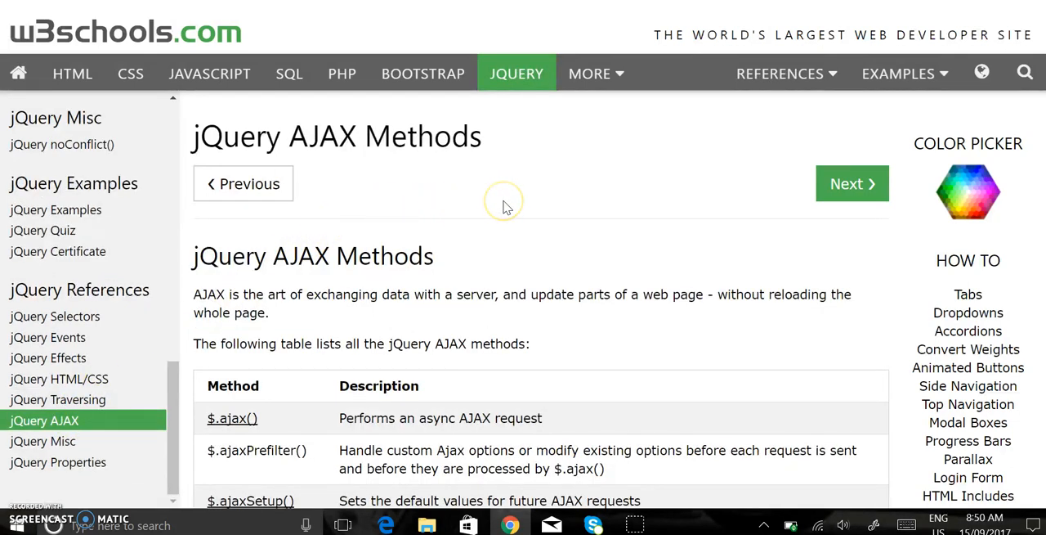
{"action": "scroll", "scroll_direction": "down", "scroll_amount": 3}
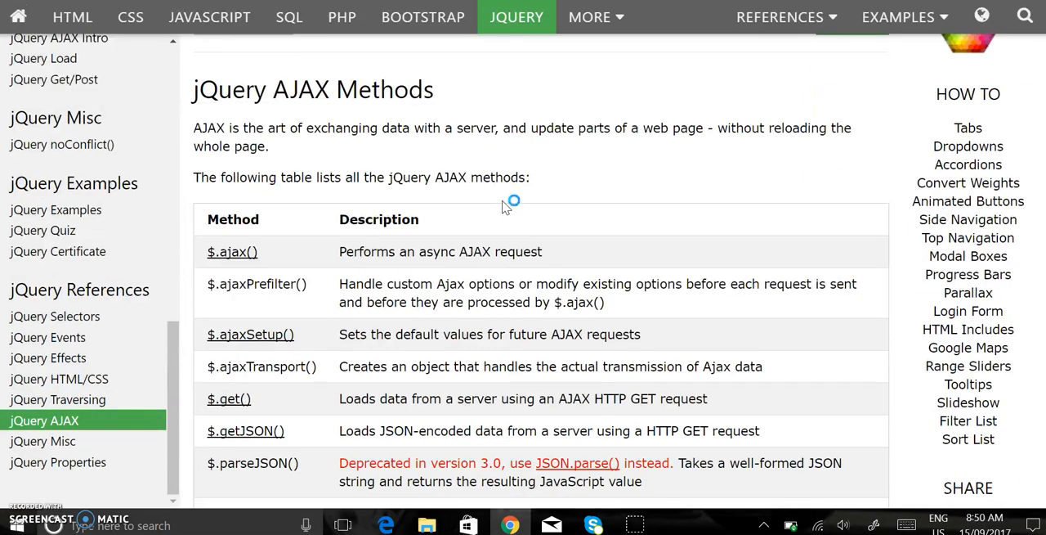
{"action": "mouse_move", "coordinate": [250, 333]}
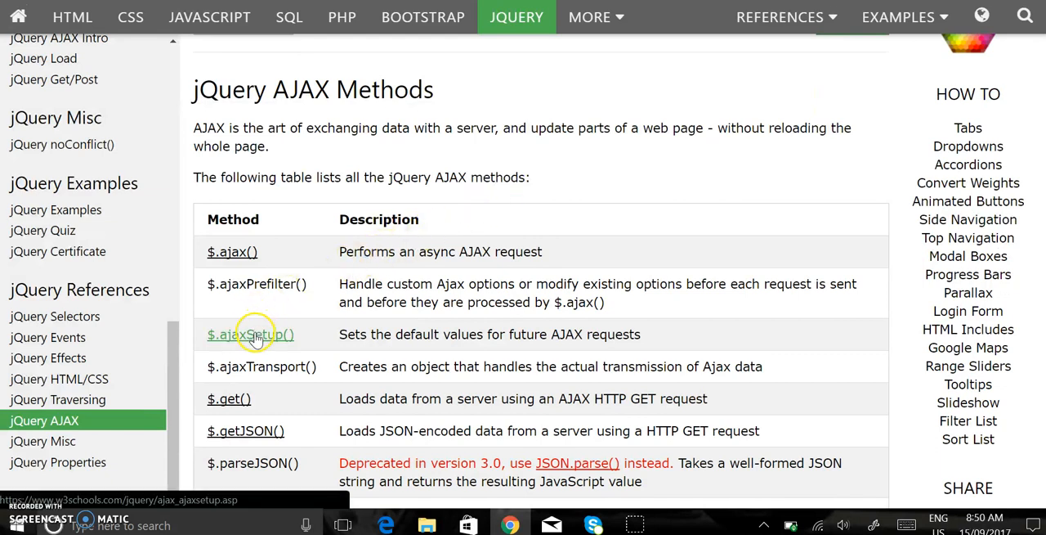
{"action": "mouse_move", "coordinate": [428, 262]}
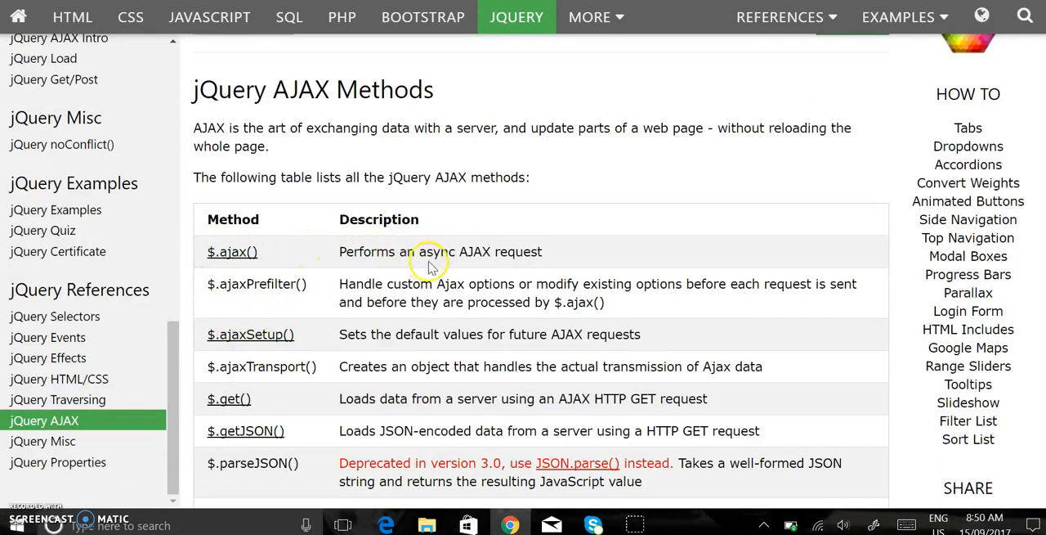
{"action": "mouse_move", "coordinate": [233, 251]}
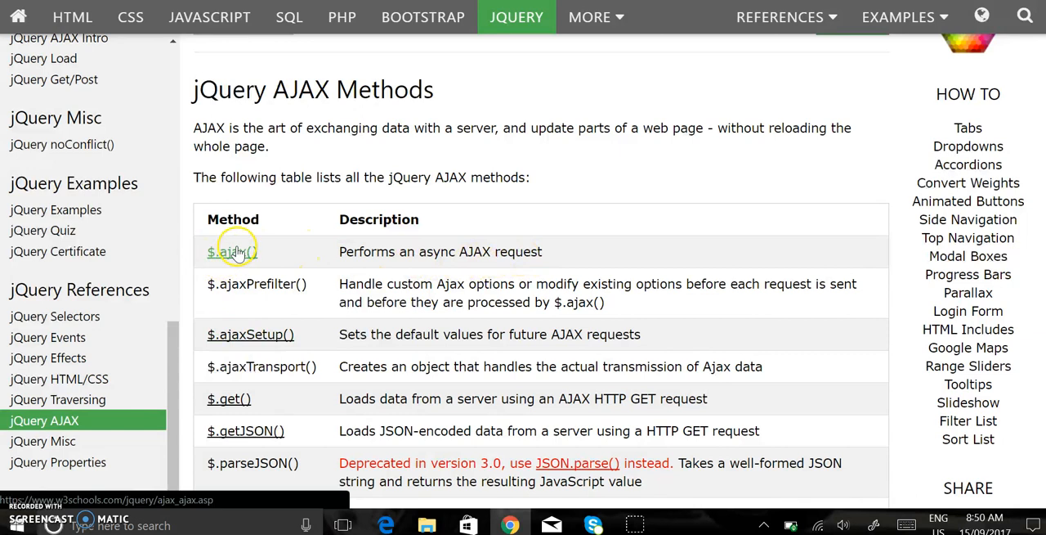
{"action": "left_click", "coordinate": [229, 252]}
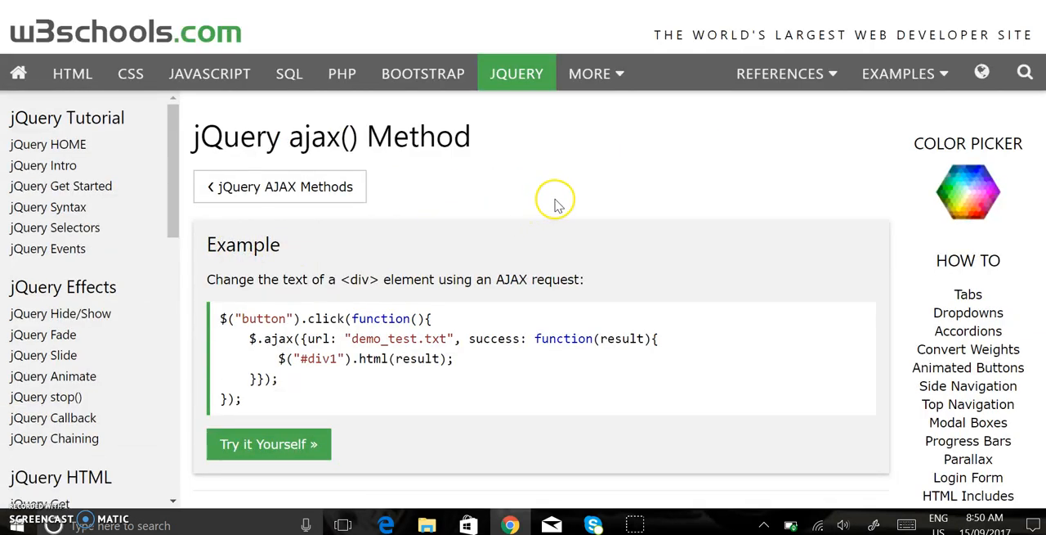
{"action": "scroll", "scroll_direction": "down", "scroll_amount": 3}
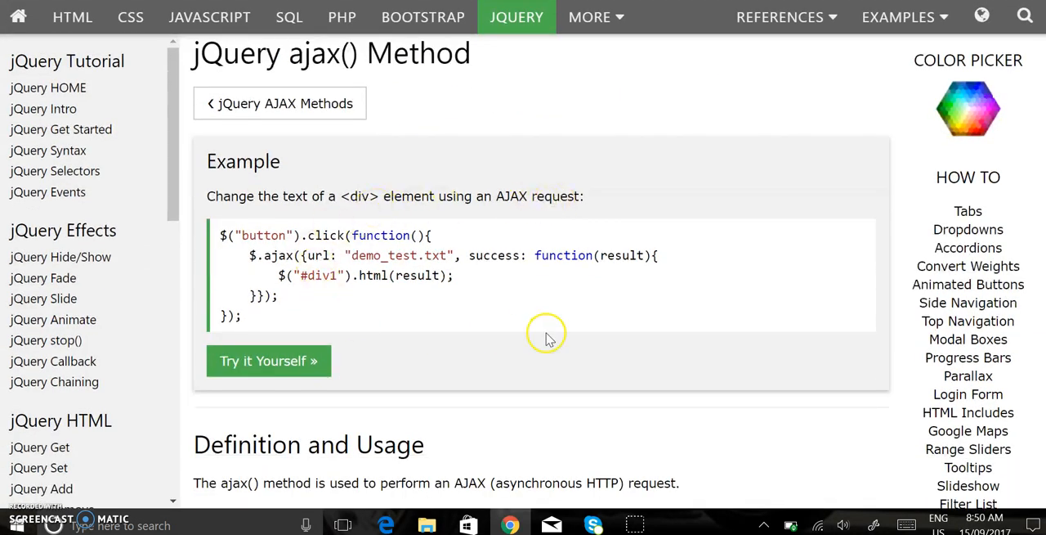
{"action": "scroll", "scroll_direction": "down", "scroll_amount": 3}
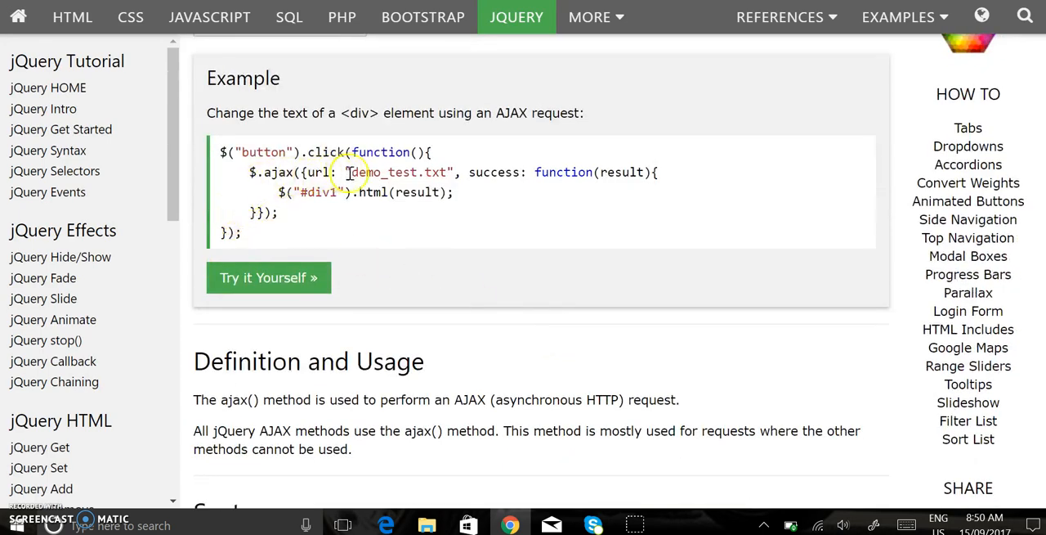
{"action": "scroll", "scroll_direction": "down", "scroll_amount": 3}
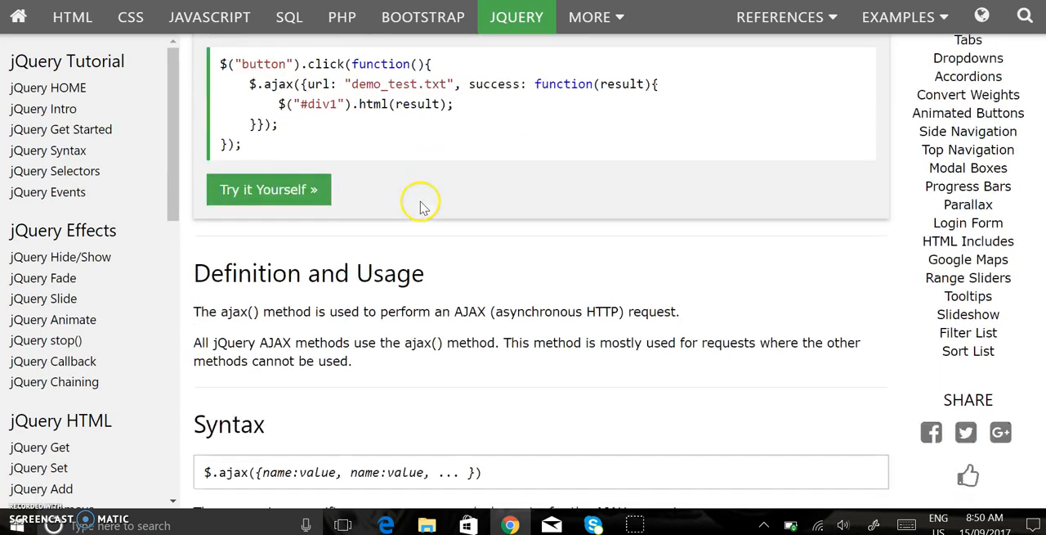
{"action": "scroll", "scroll_direction": "down", "scroll_amount": 3}
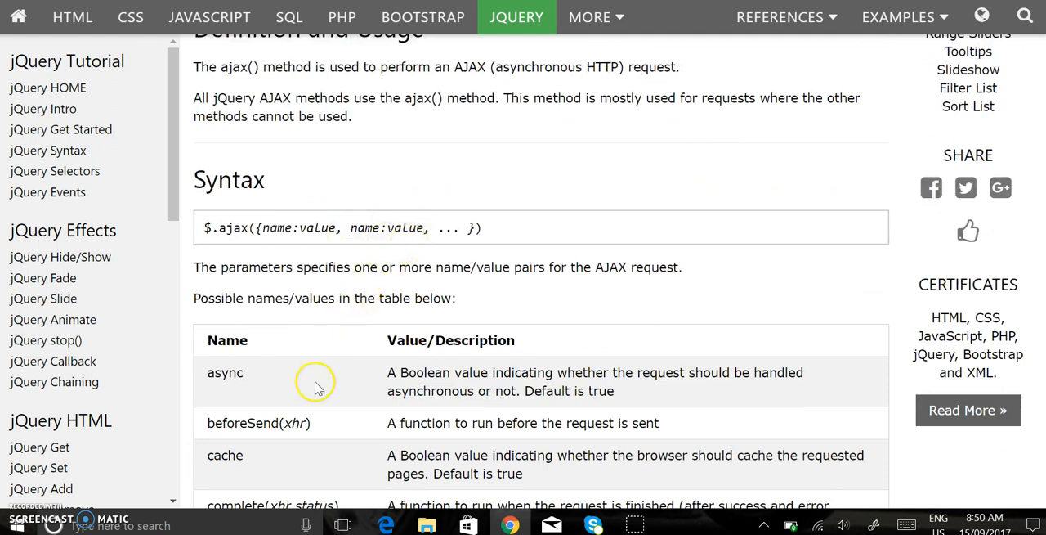
{"action": "mouse_move", "coordinate": [366, 287]}
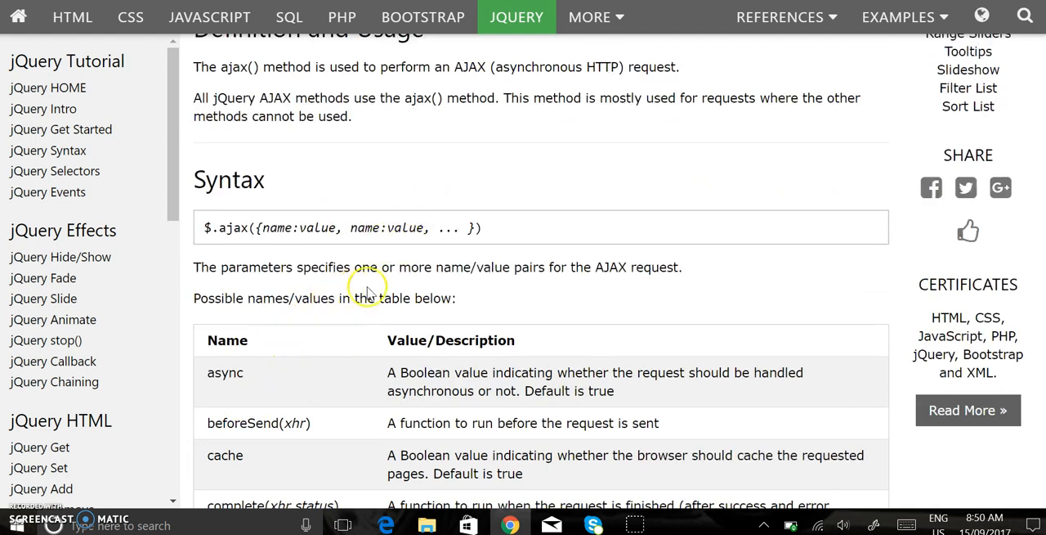
{"action": "mouse_move", "coordinate": [412, 307]}
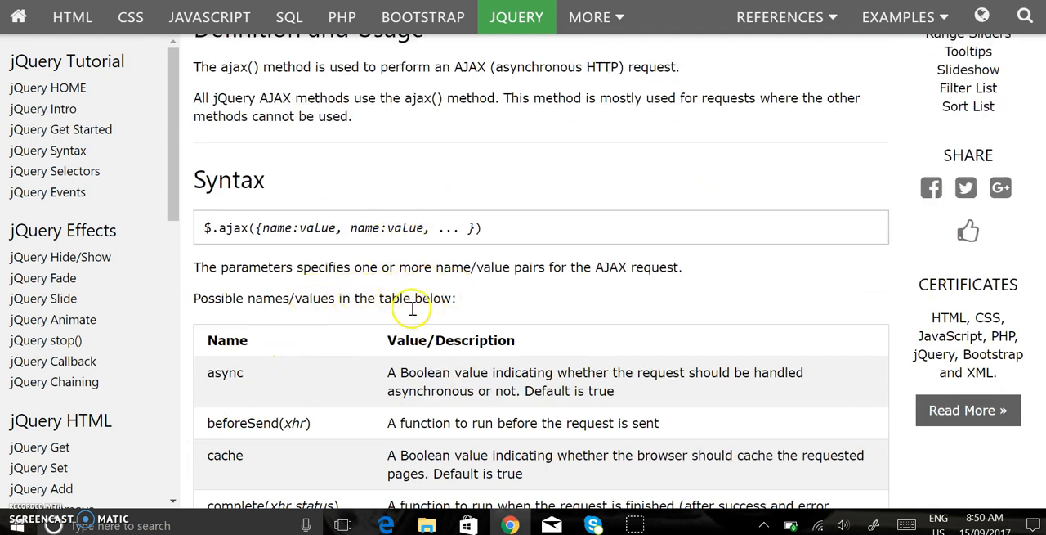
{"action": "scroll", "scroll_direction": "down", "scroll_amount": 3}
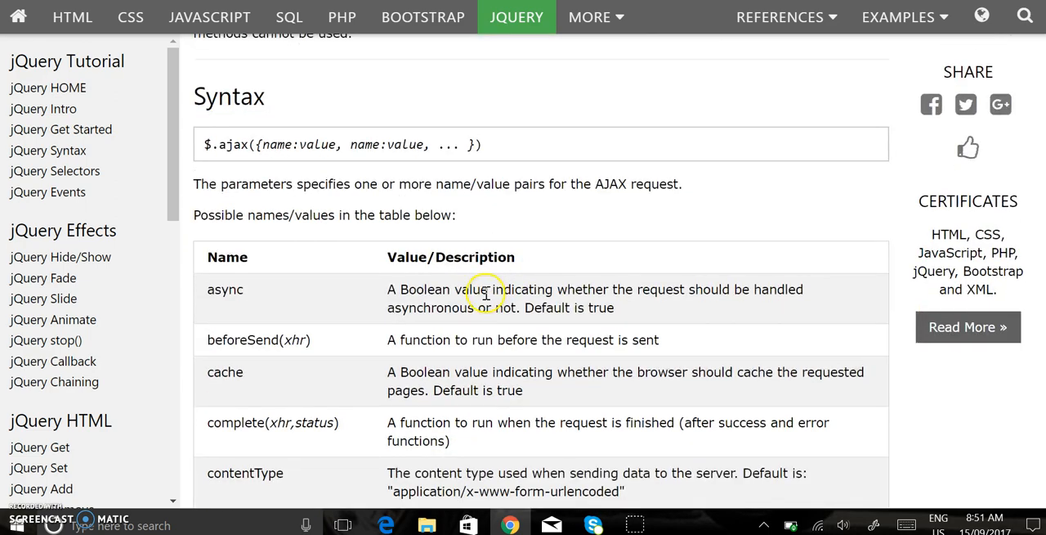
{"action": "scroll", "scroll_direction": "down", "scroll_amount": 3}
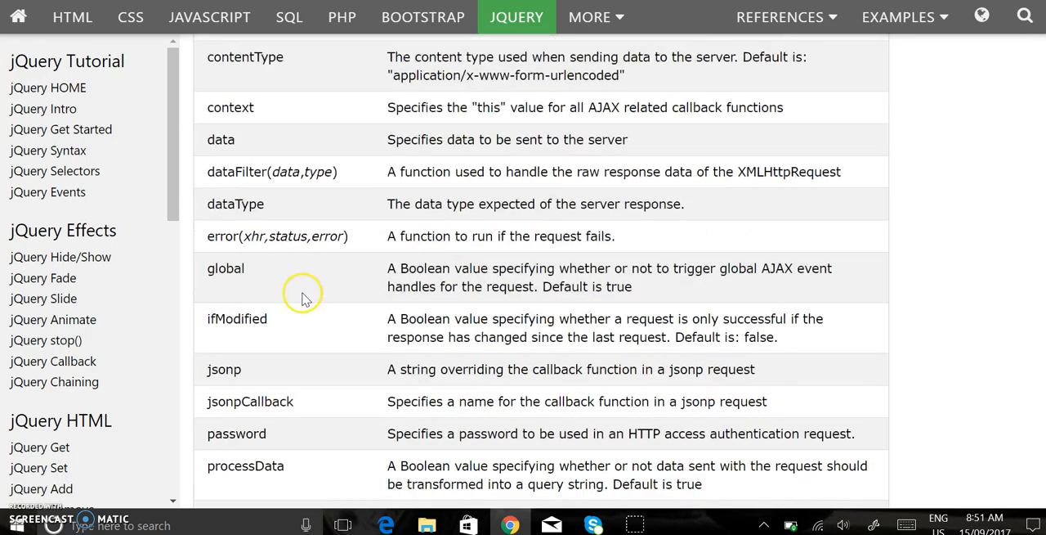
{"action": "scroll", "scroll_direction": "up", "scroll_amount": 3}
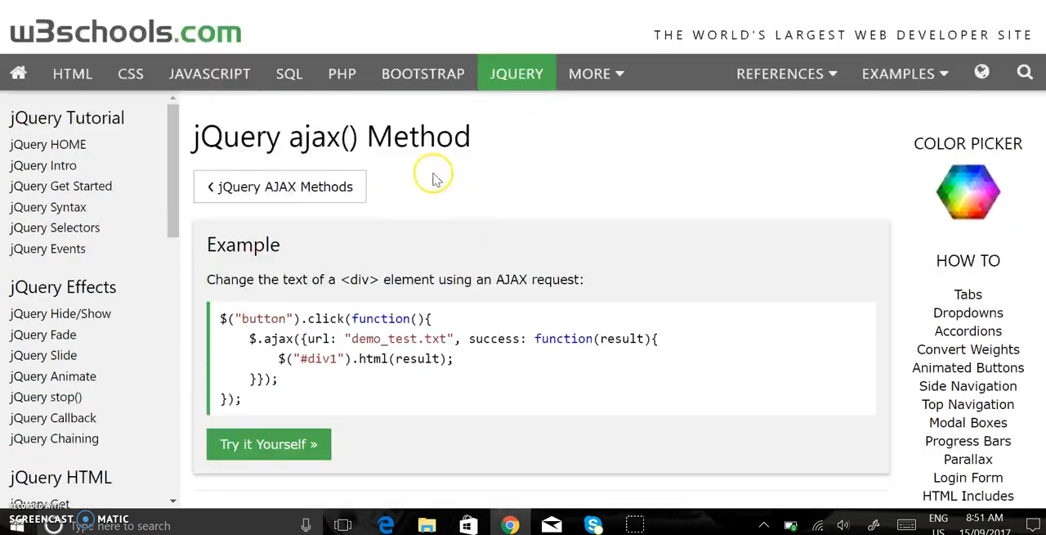
{"action": "mouse_move", "coordinate": [434, 177]}
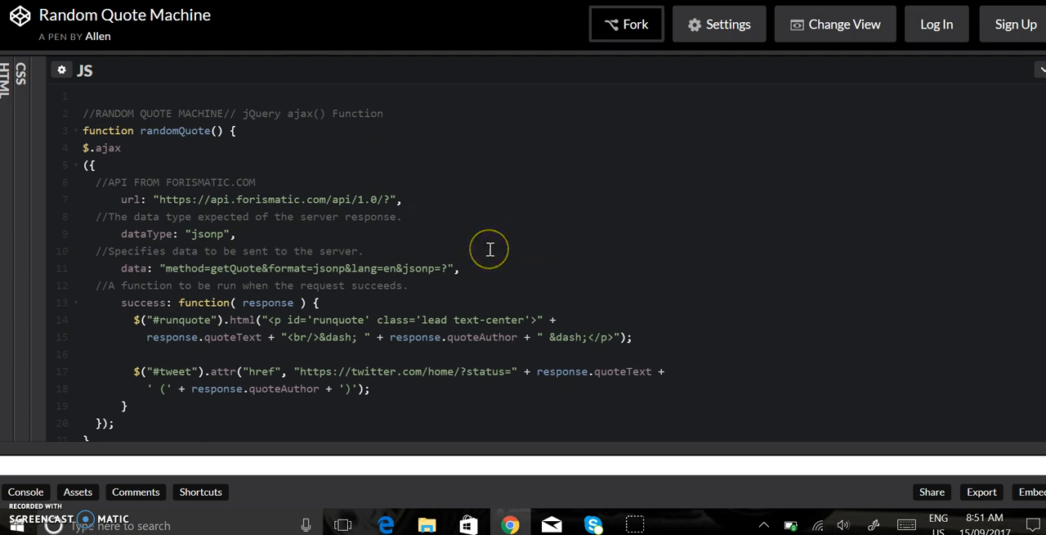
- Review the randomQuote ajax call to Forismatic and its click handler in the JS editor
{"action": "scroll", "scroll_direction": "down", "scroll_amount": 3}
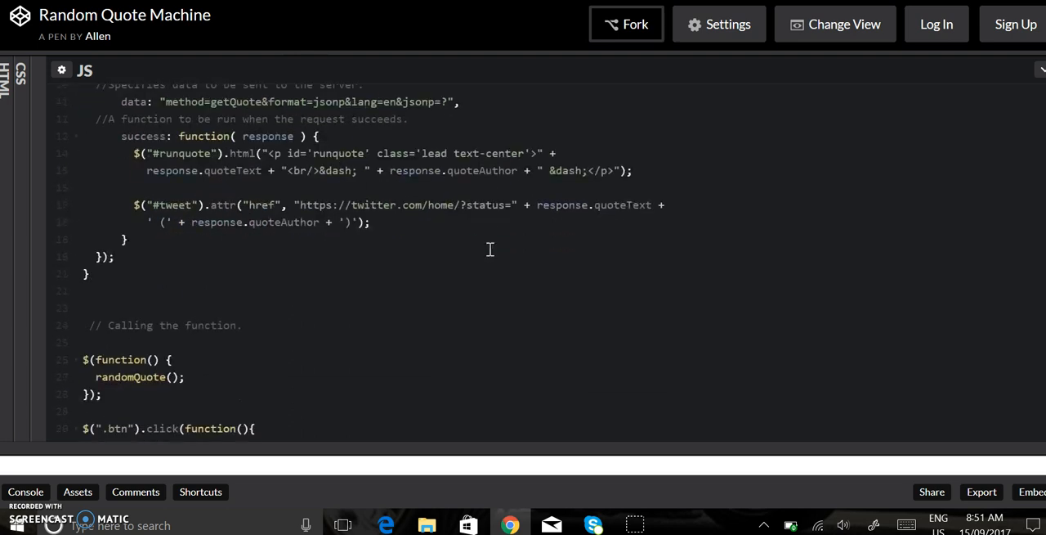
{"action": "scroll", "scroll_direction": "up", "scroll_amount": 3}
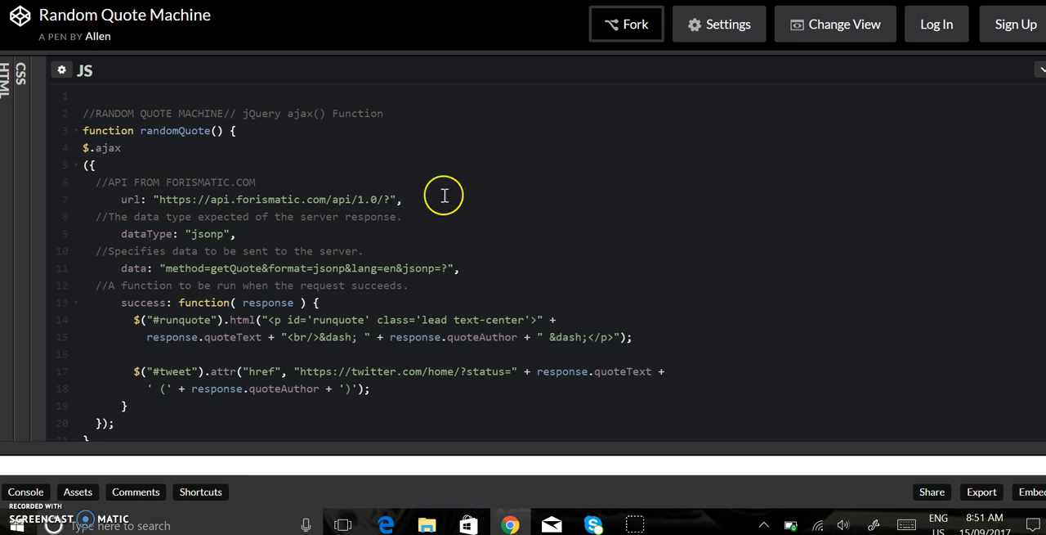